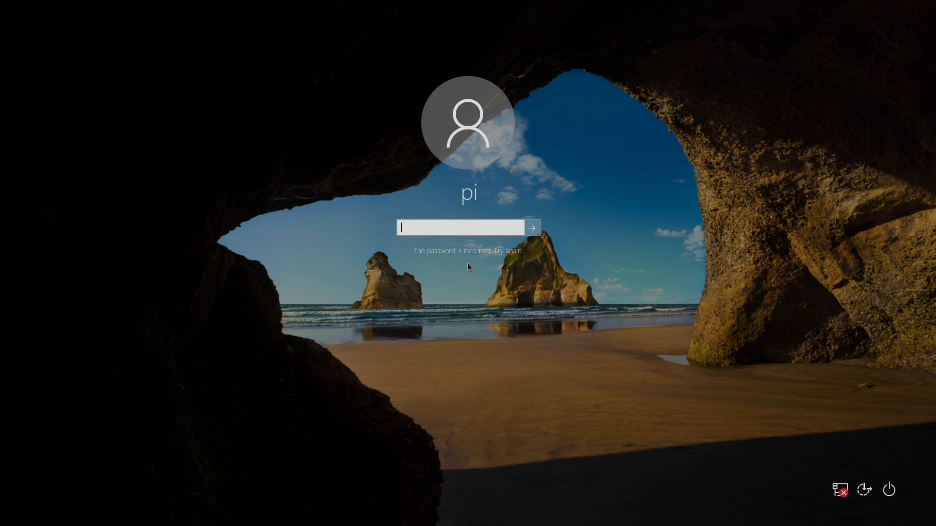
- Sign in as user pi by entering the password at the login screen
{"action": "type", "text": "password"}
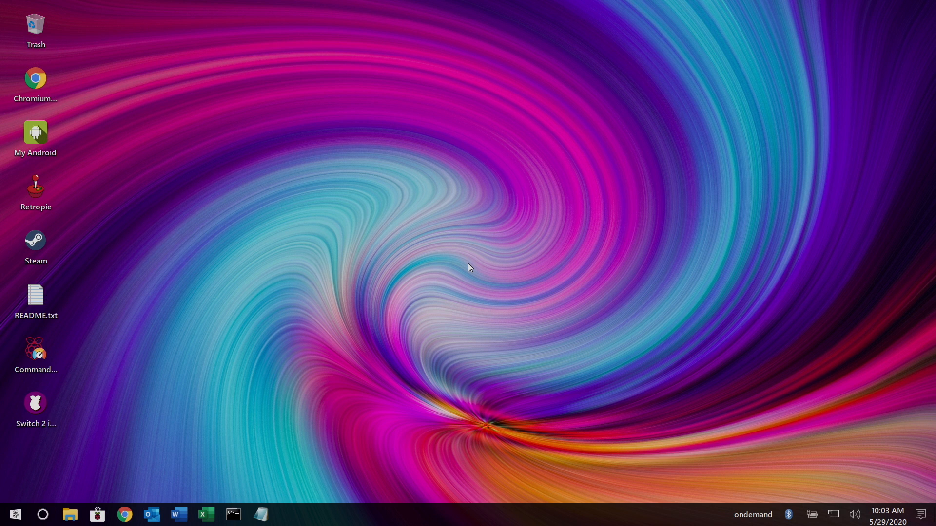
{"action": "mouse_move", "coordinate": [457, 129]}
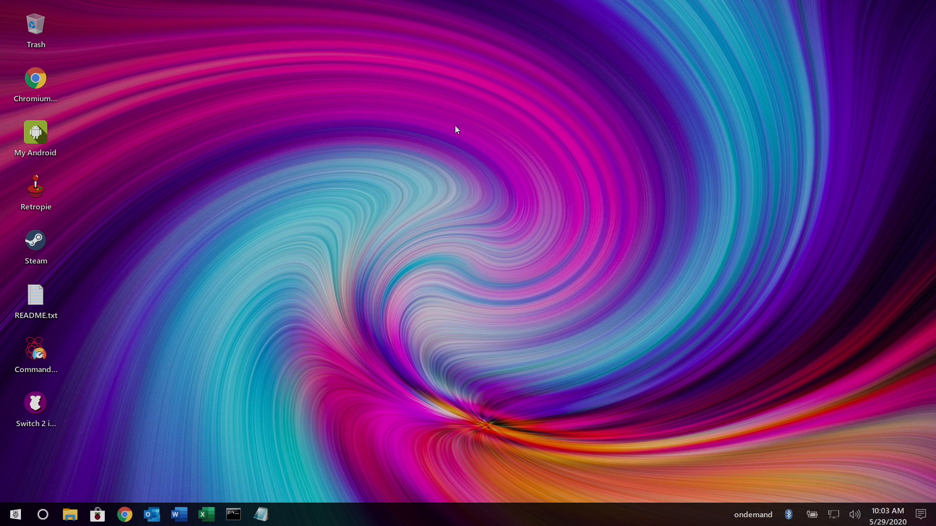
{"action": "mouse_move", "coordinate": [420, 232]}
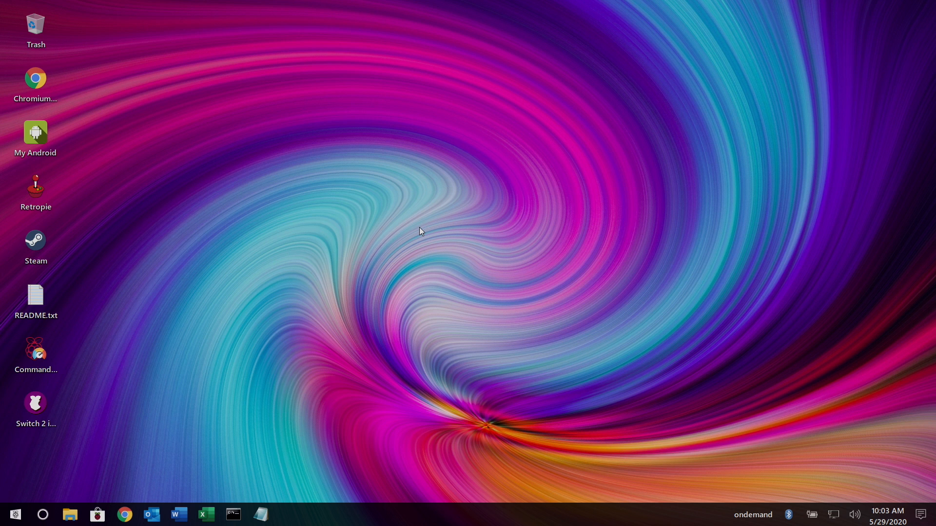
{"action": "mouse_move", "coordinate": [444, 238]}
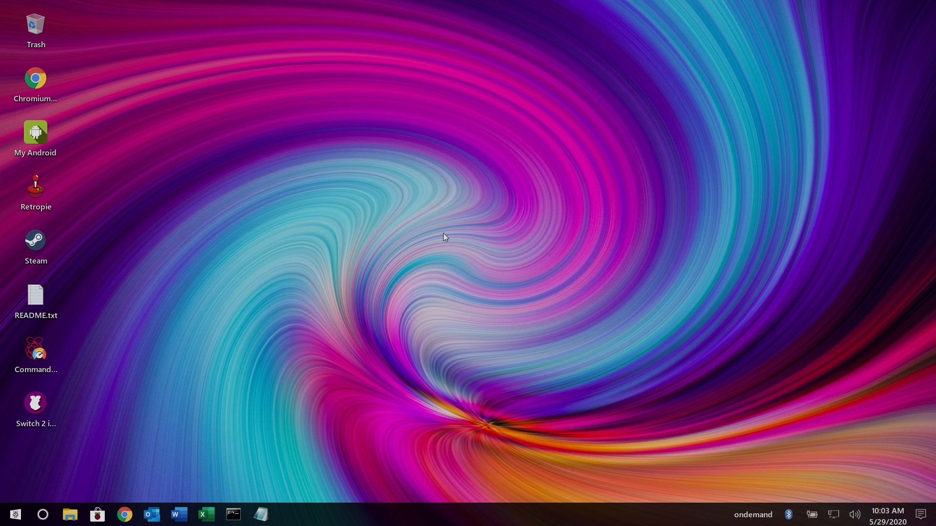
{"action": "mouse_move", "coordinate": [350, 40]}
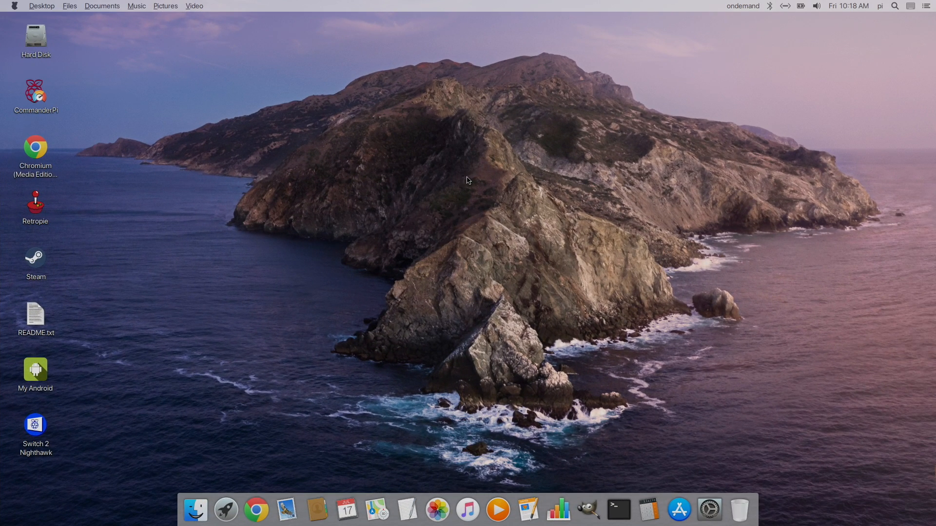
- Show the iRaspbian macOS-style desktop with the island coastline wallpaper and dock
{"action": "left_click", "coordinate": [195, 522]}
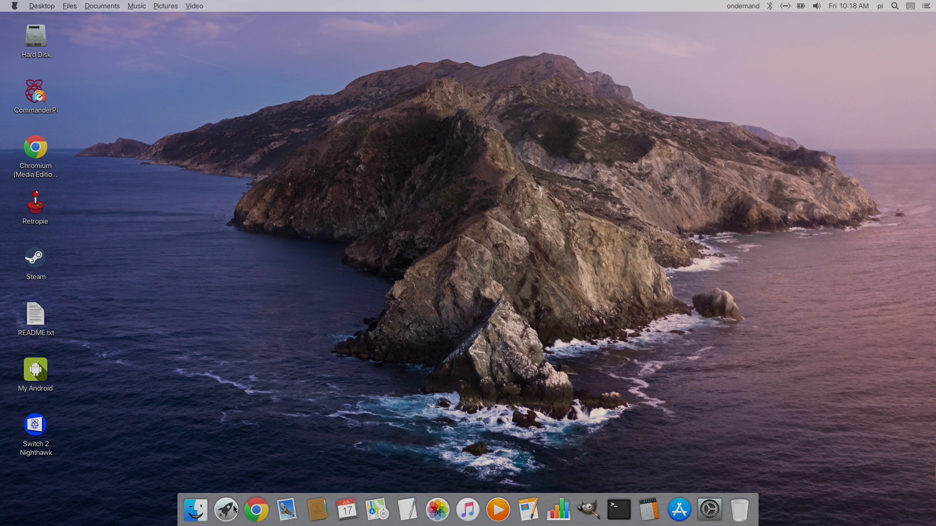
{"action": "left_click", "coordinate": [227, 509]}
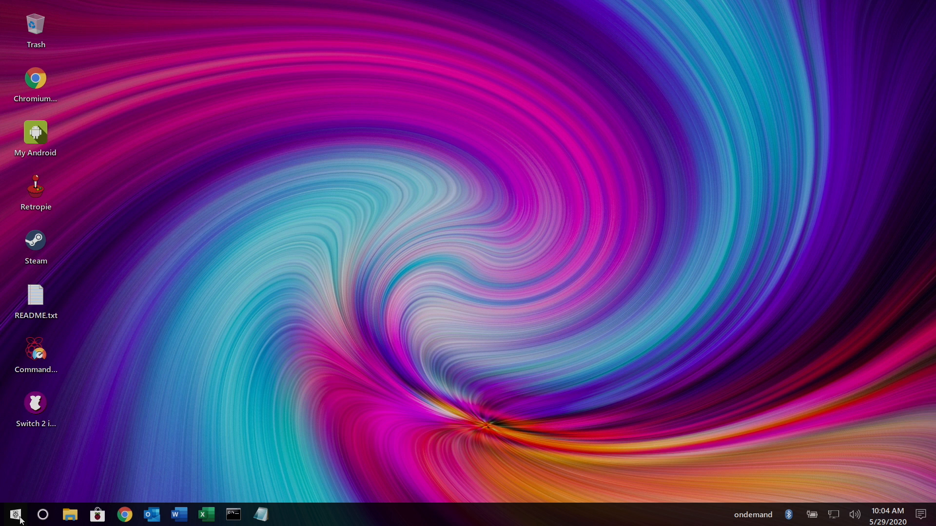
- Bring up the Start menu on the Windows 10 style swirl desktop
{"action": "left_click", "coordinate": [16, 515]}
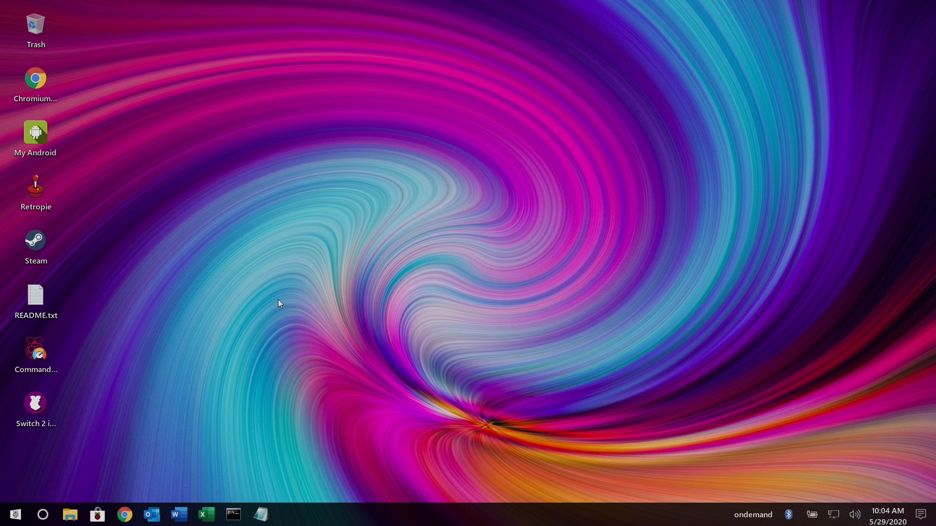
{"action": "mouse_move", "coordinate": [41, 347]}
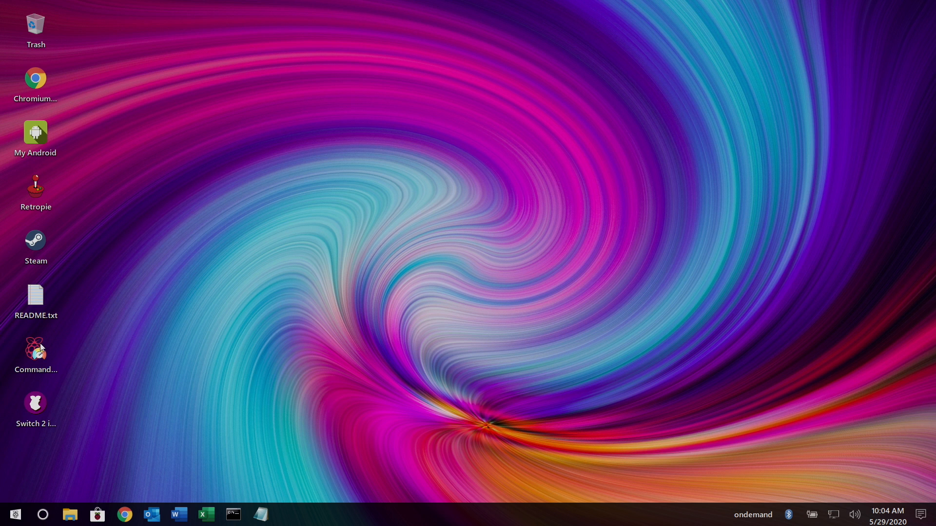
{"action": "double_click", "coordinate": [35, 350]}
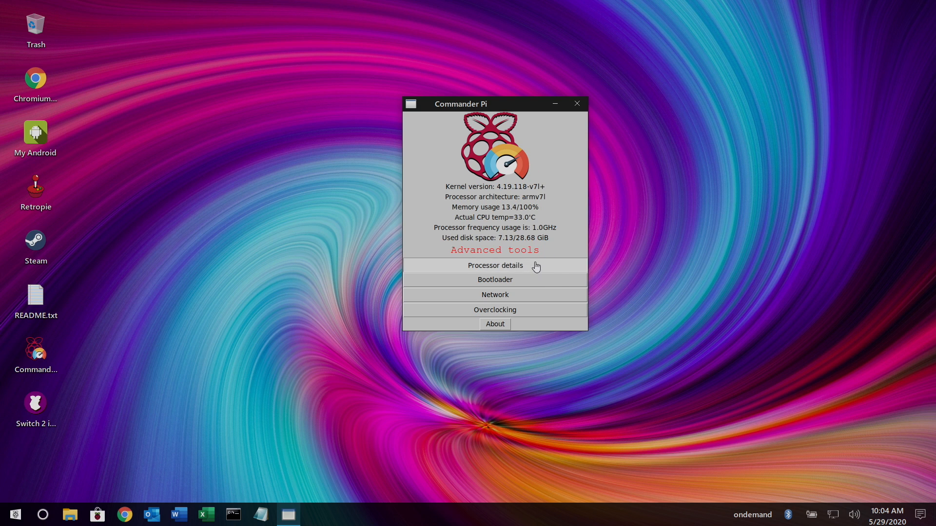
{"action": "left_click", "coordinate": [494, 265]}
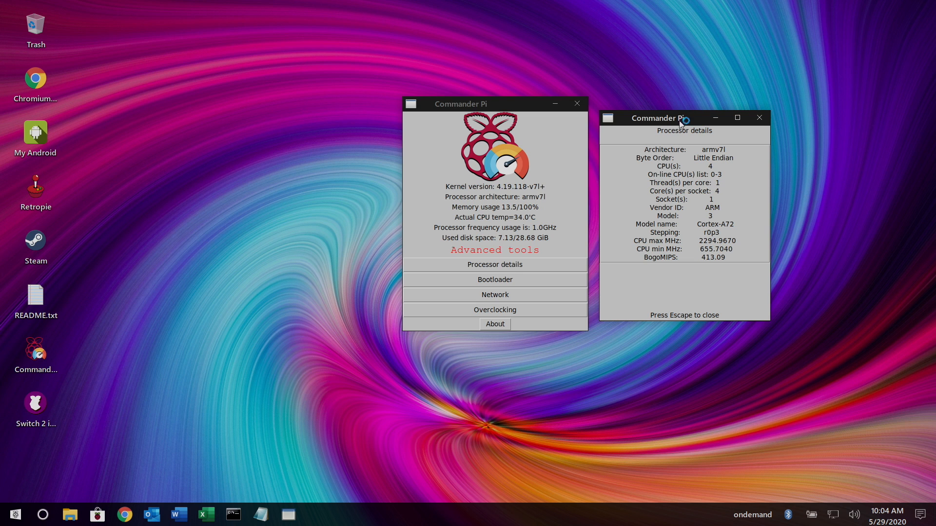
{"action": "left_click", "coordinate": [494, 279]}
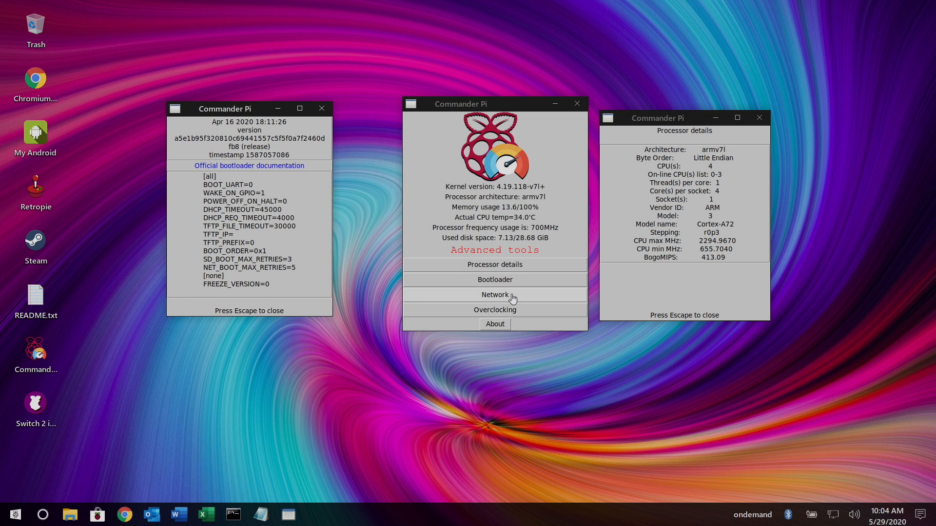
{"action": "left_click", "coordinate": [494, 310]}
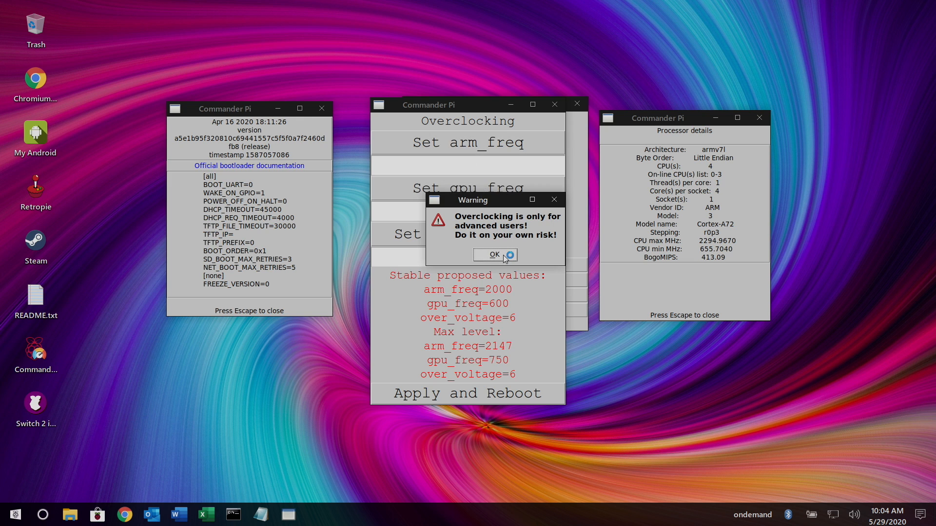
{"action": "left_click", "coordinate": [494, 254]}
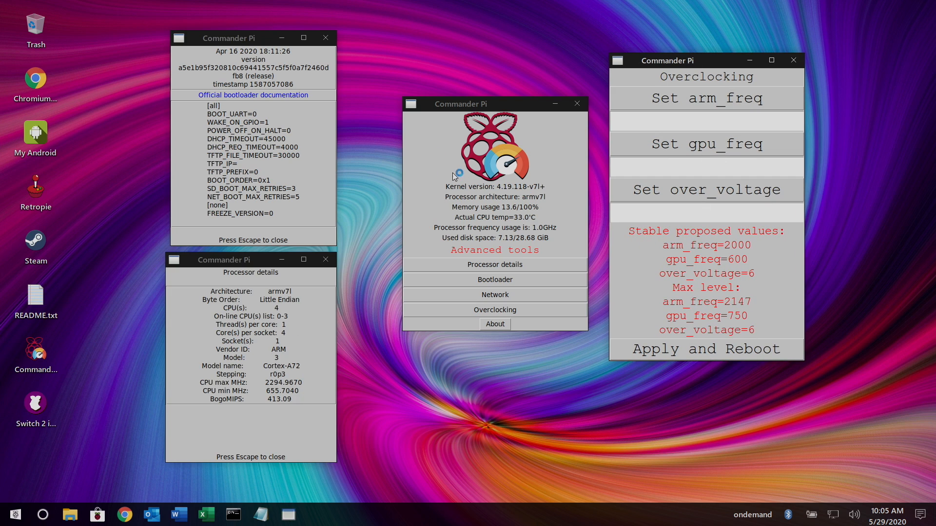
{"action": "mouse_move", "coordinate": [392, 242]}
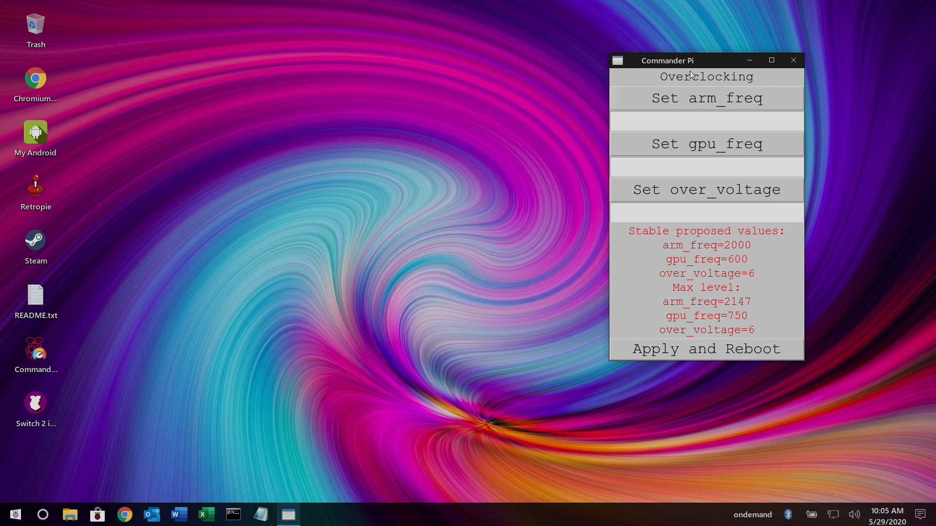
{"action": "left_click", "coordinate": [794, 61]}
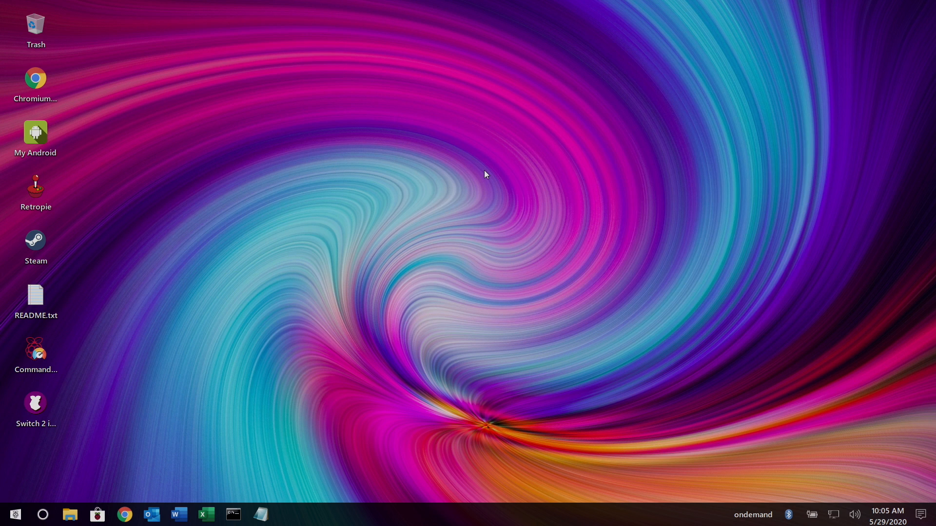
{"action": "mouse_move", "coordinate": [497, 176]}
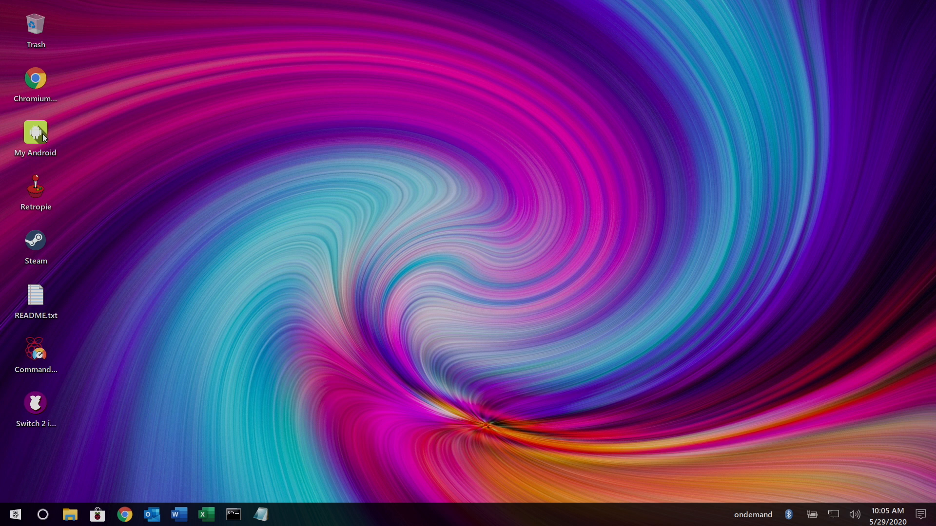
- Launch My Android as a Pixel 4 XL window and position it on the desktop
{"action": "double_click", "coordinate": [36, 133]}
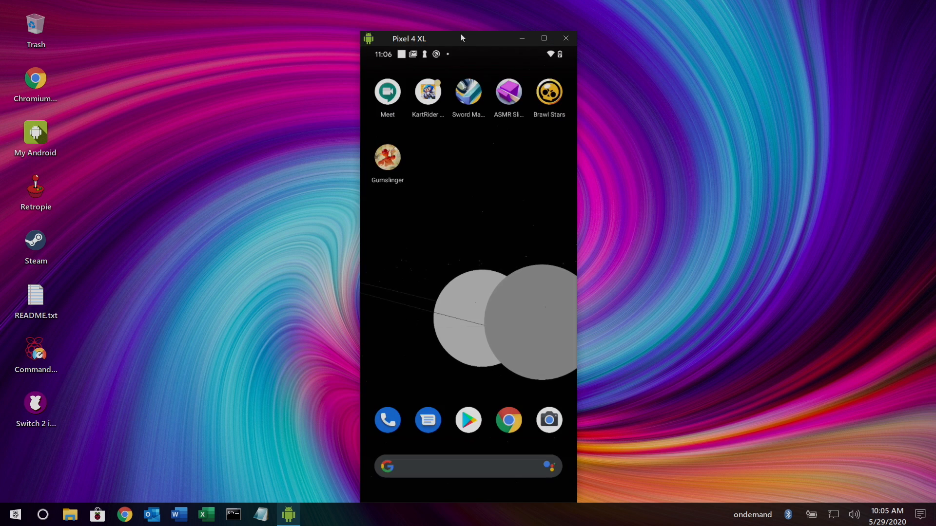
{"action": "left_click_drag", "start_coordinate": [461, 38], "coordinate": [738, 26]}
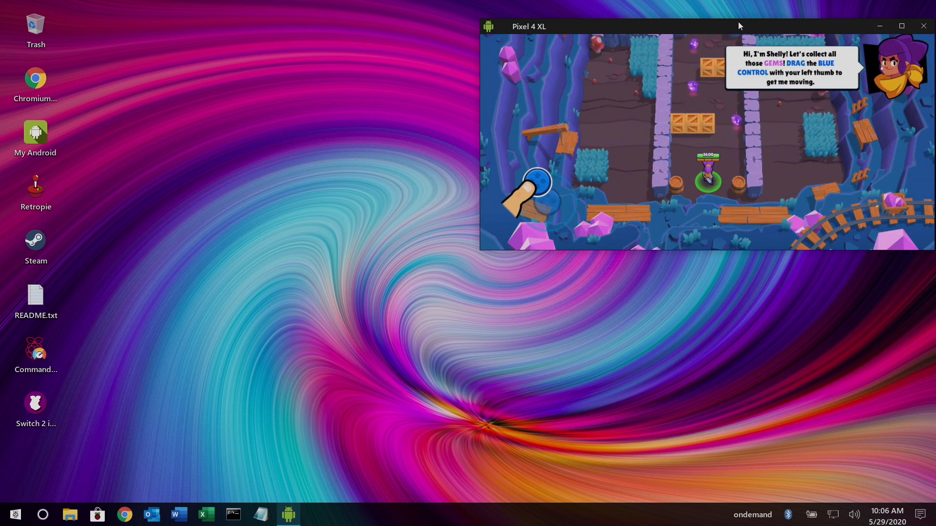
{"action": "left_click_drag", "start_coordinate": [529, 188], "coordinate": [565, 191]}
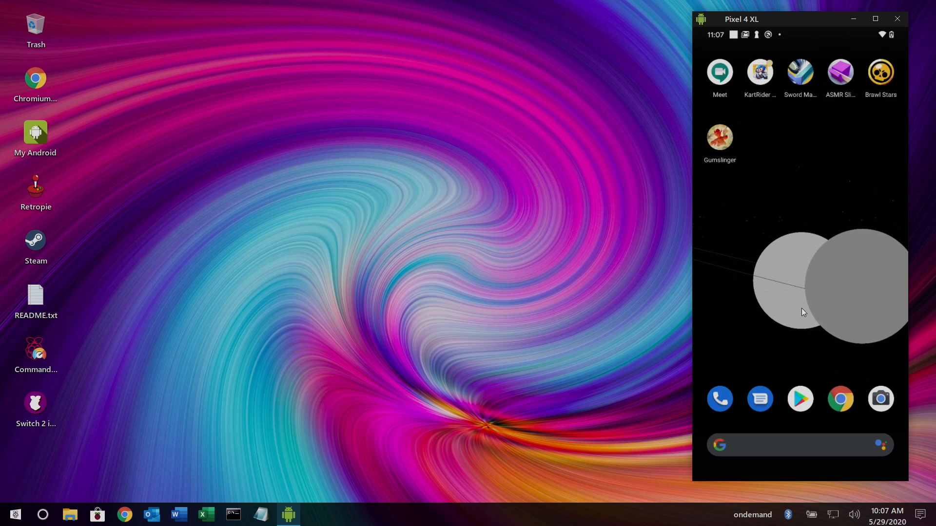
{"action": "mouse_move", "coordinate": [788, 281]}
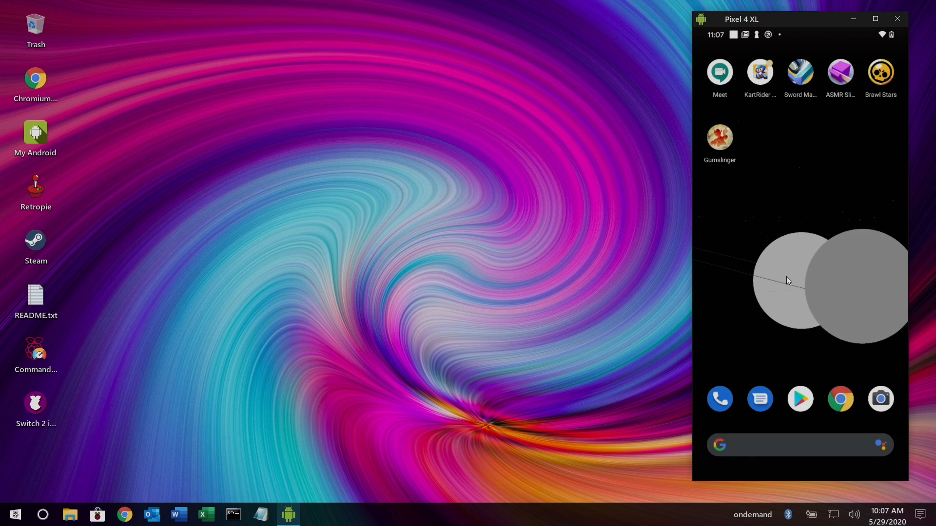
{"action": "mouse_move", "coordinate": [827, 18]}
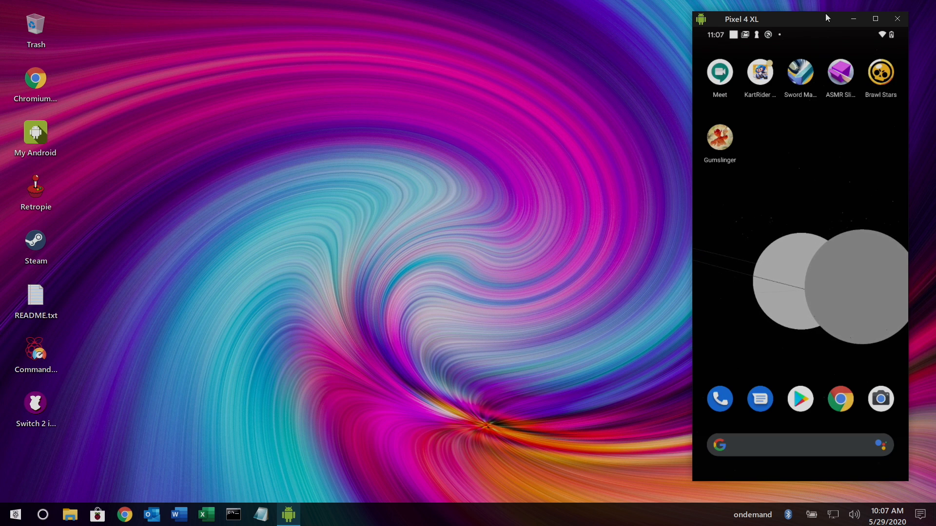
{"action": "mouse_move", "coordinate": [899, 17]}
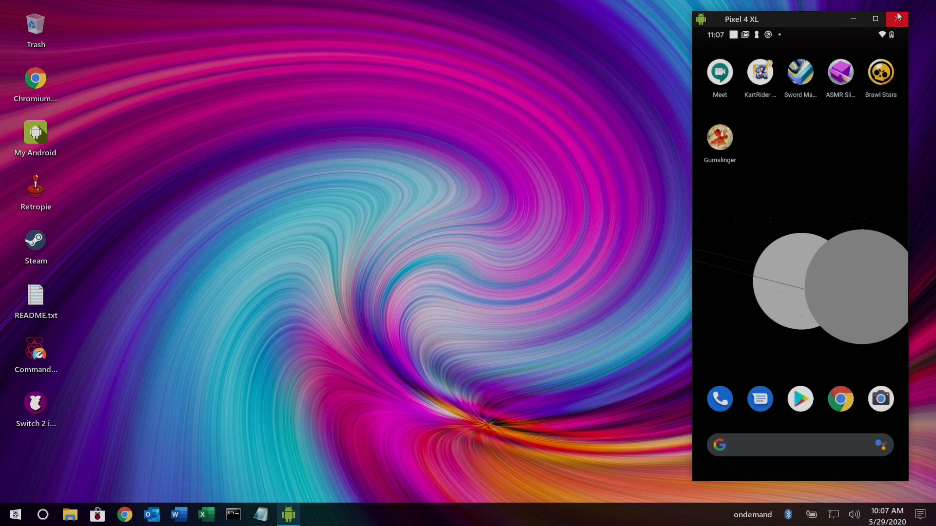
{"action": "left_click", "coordinate": [897, 18]}
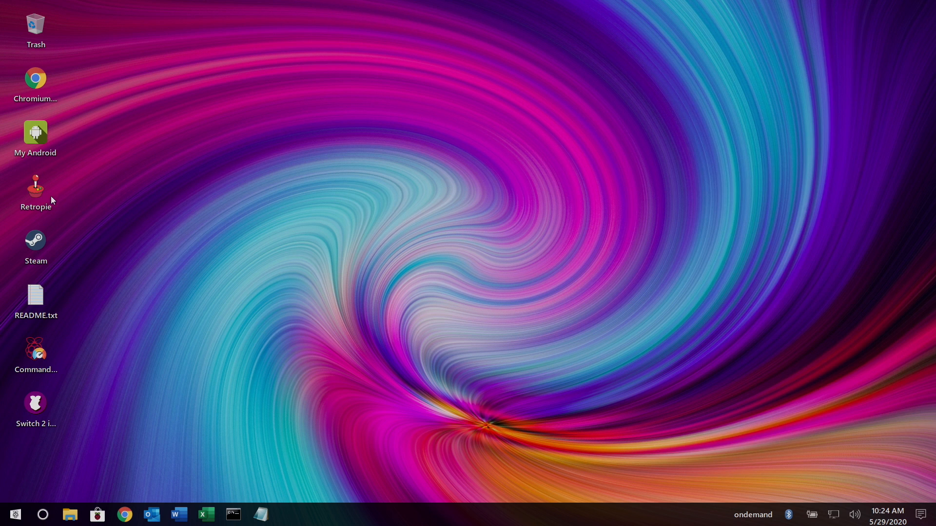
{"action": "mouse_move", "coordinate": [48, 198]}
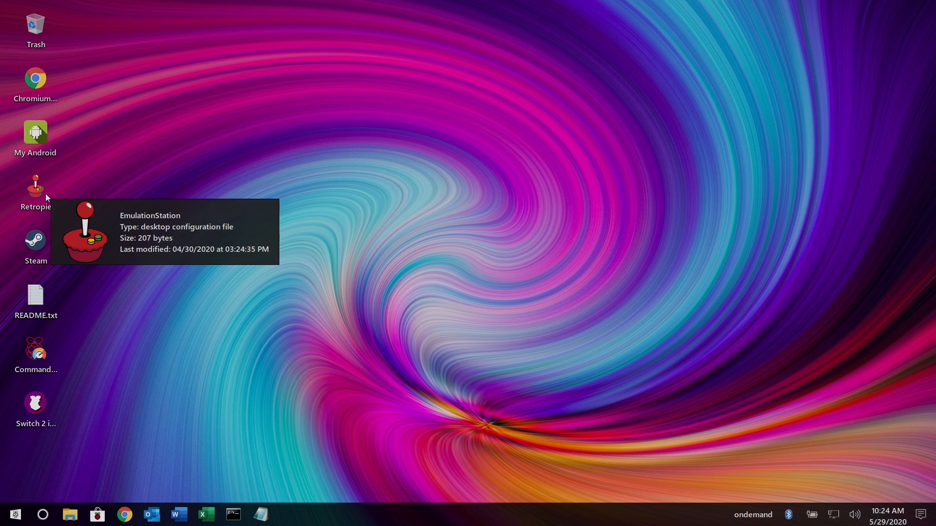
{"action": "mouse_move", "coordinate": [417, 185]}
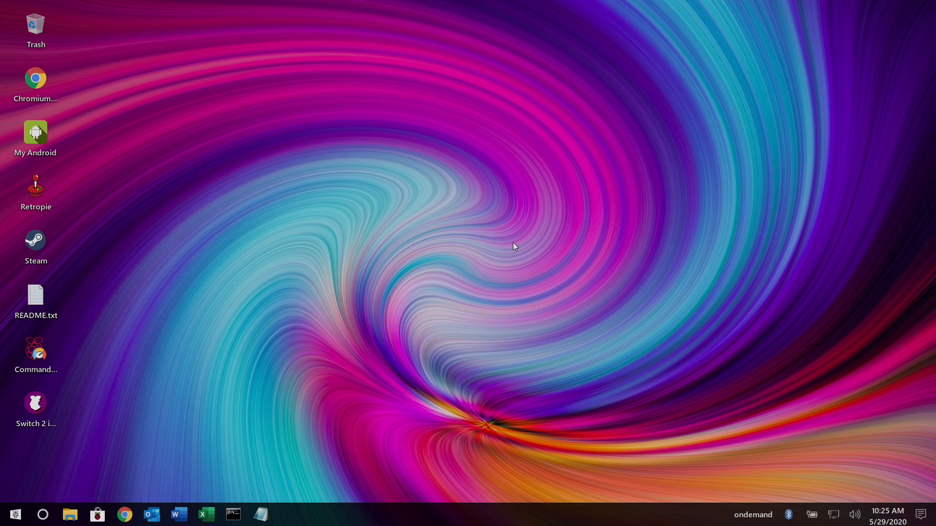
{"action": "mouse_move", "coordinate": [46, 270]}
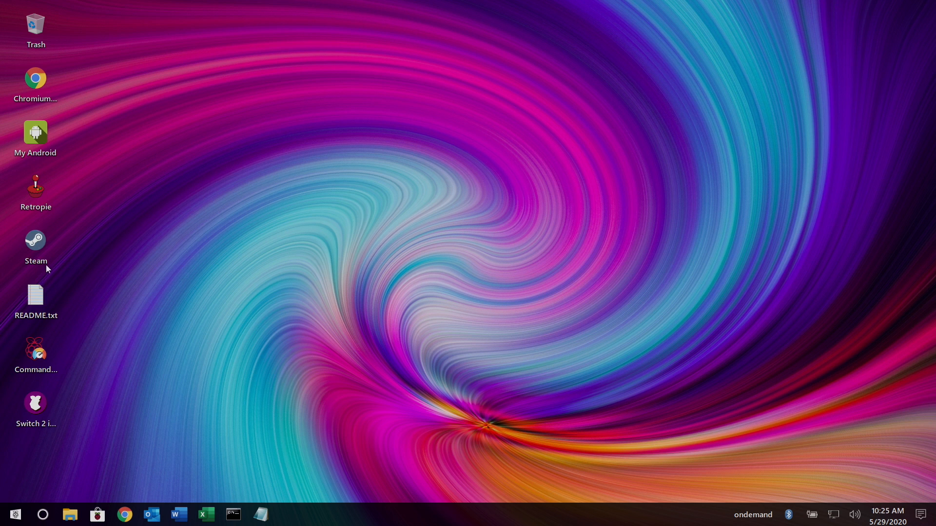
{"action": "mouse_move", "coordinate": [31, 246]}
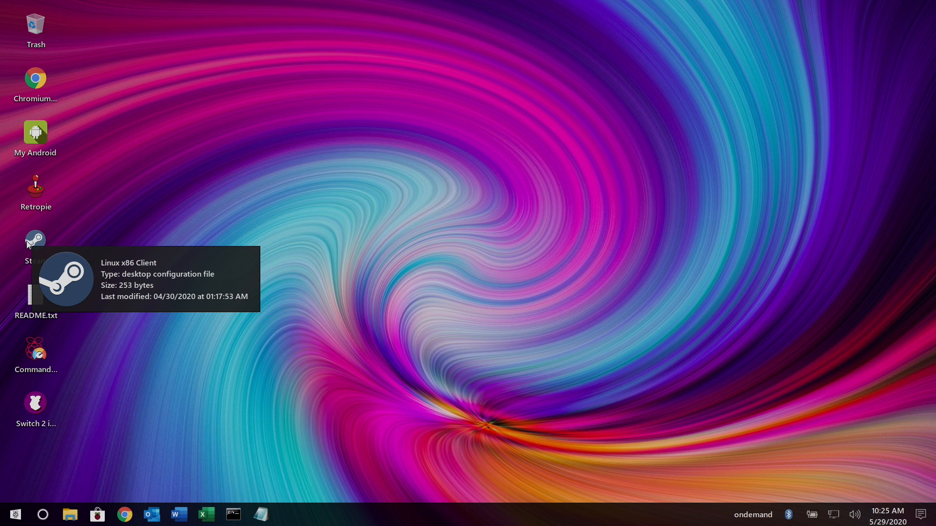
{"action": "mouse_move", "coordinate": [31, 241]}
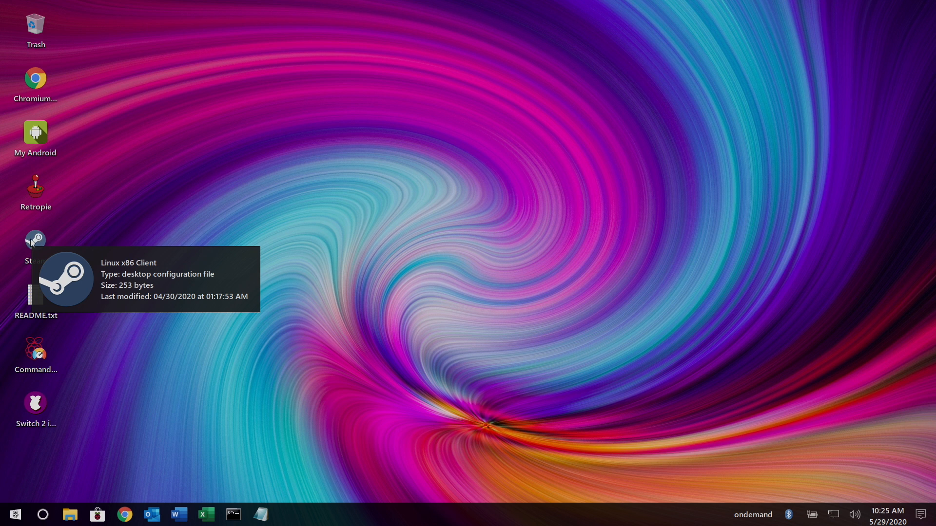
{"action": "mouse_move", "coordinate": [377, 190]}
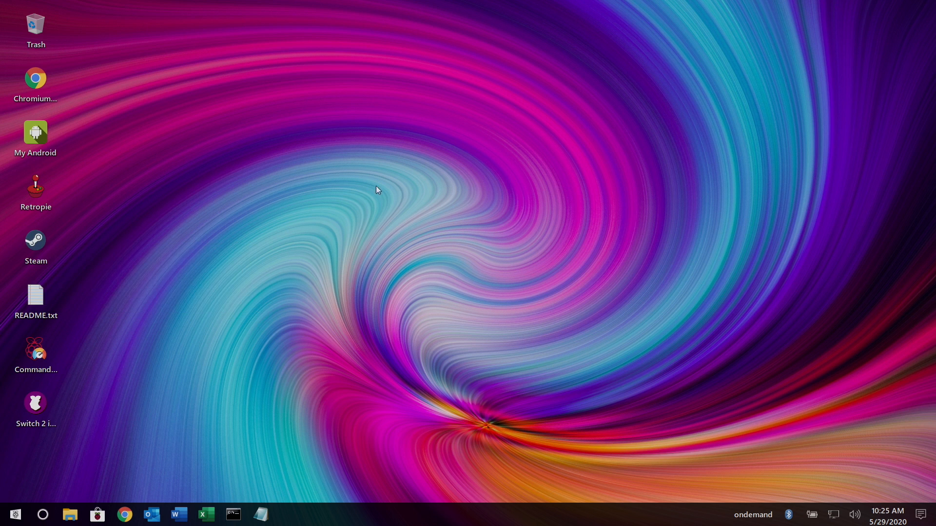
{"action": "mouse_move", "coordinate": [61, 267]}
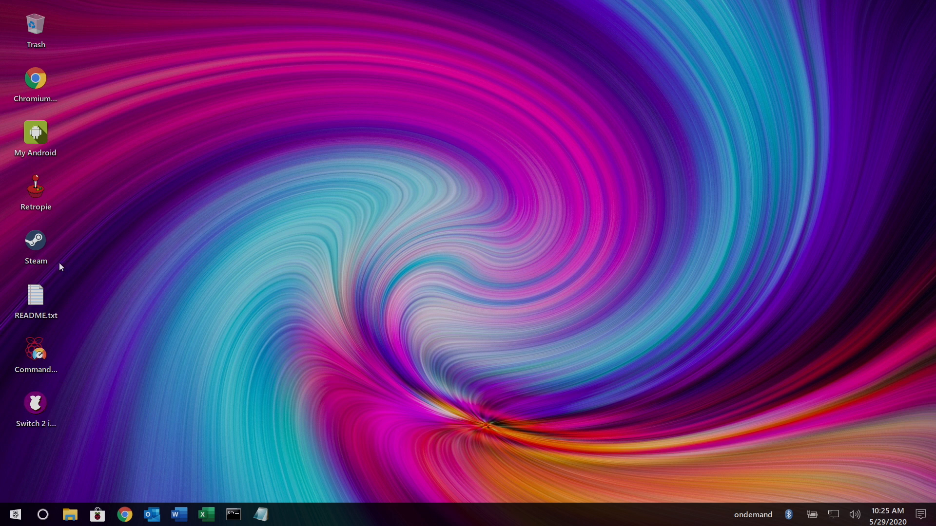
{"action": "mouse_move", "coordinate": [49, 248]}
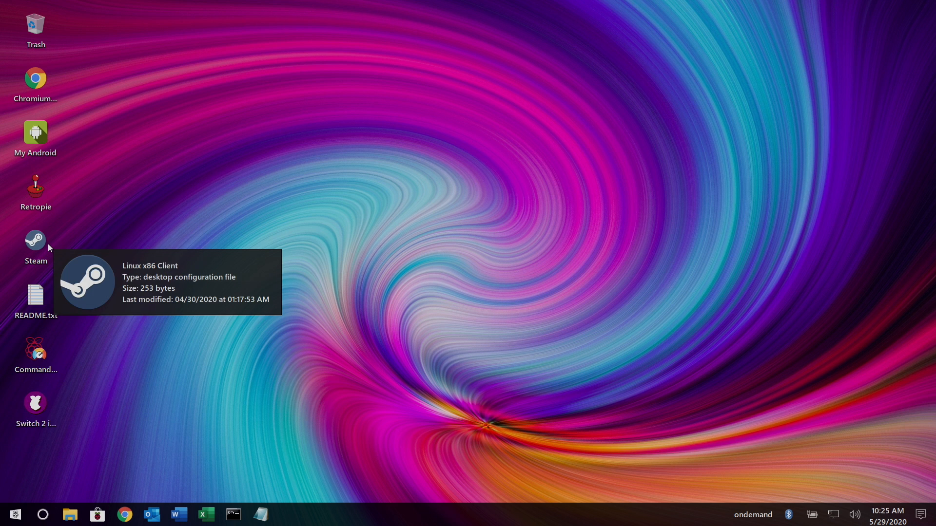
{"action": "mouse_move", "coordinate": [2, 339]}
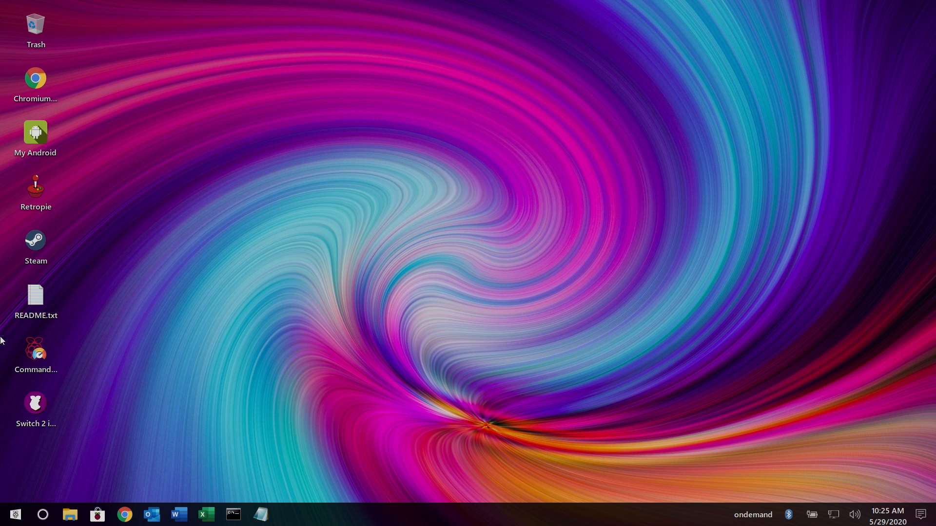
{"action": "mouse_move", "coordinate": [469, 123]}
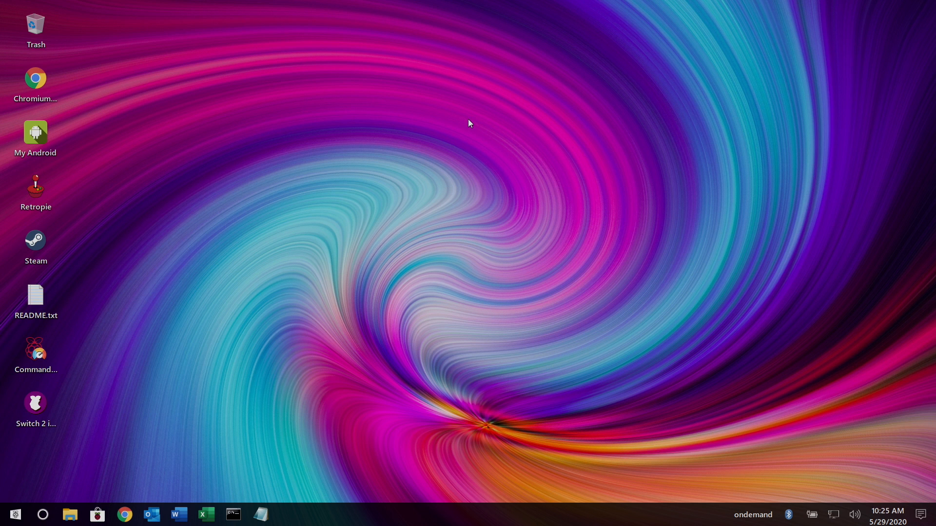
{"action": "double_click", "coordinate": [36, 294]}
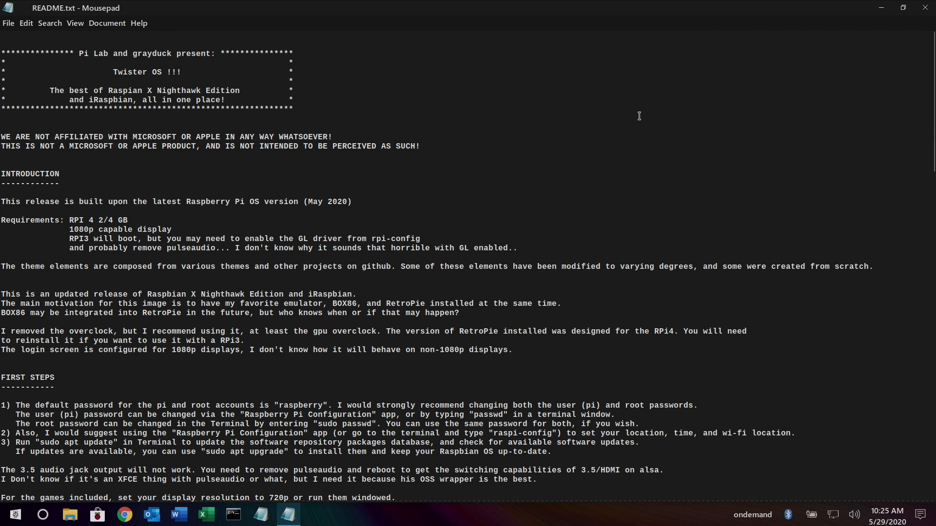
{"action": "scroll", "scroll_direction": "down", "scroll_amount": 3}
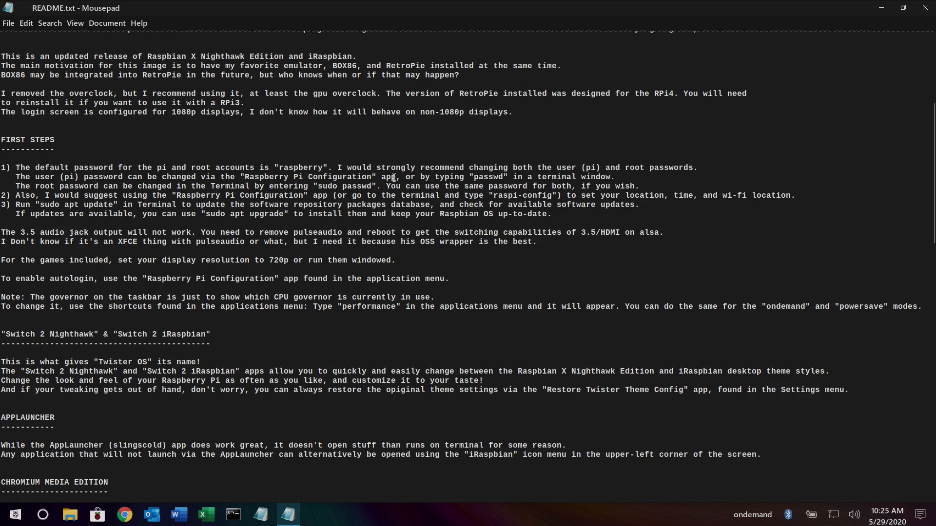
{"action": "mouse_move", "coordinate": [386, 192]}
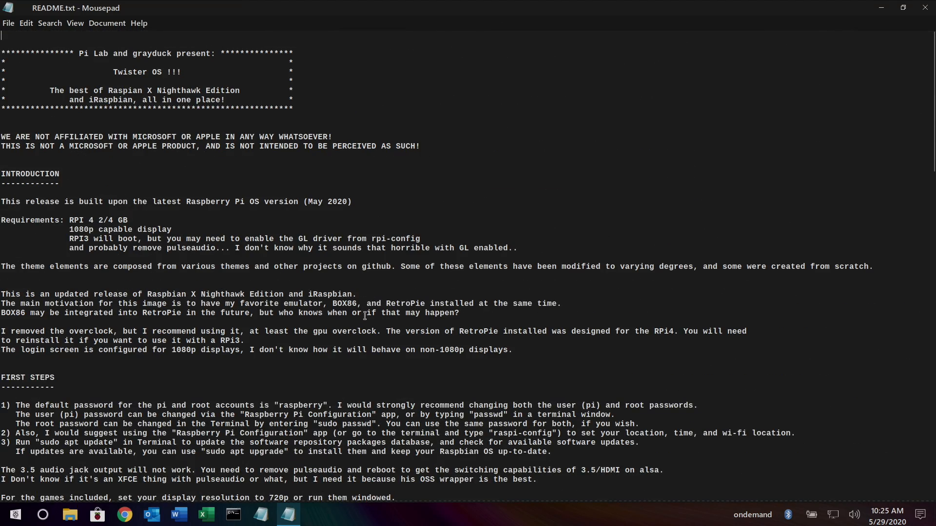
{"action": "scroll", "scroll_direction": "down", "scroll_amount": 3}
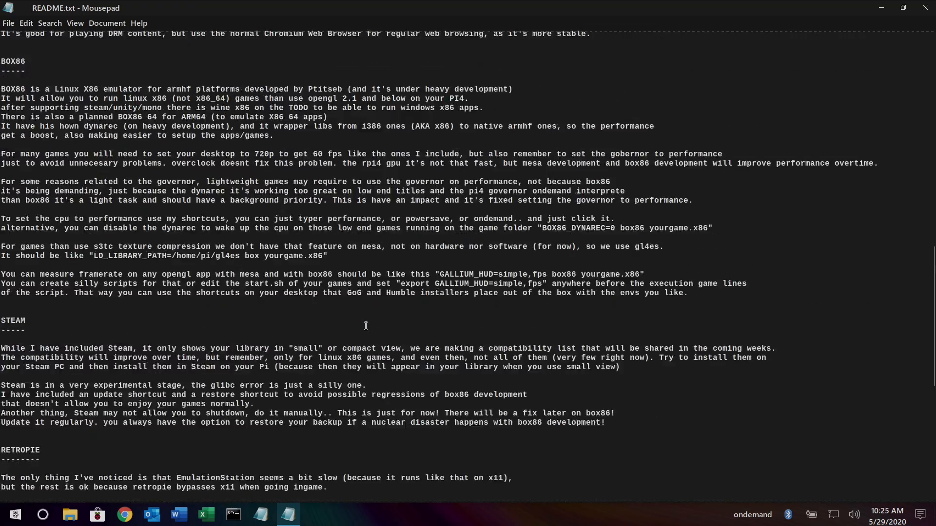
{"action": "left_click", "coordinate": [882, 7]}
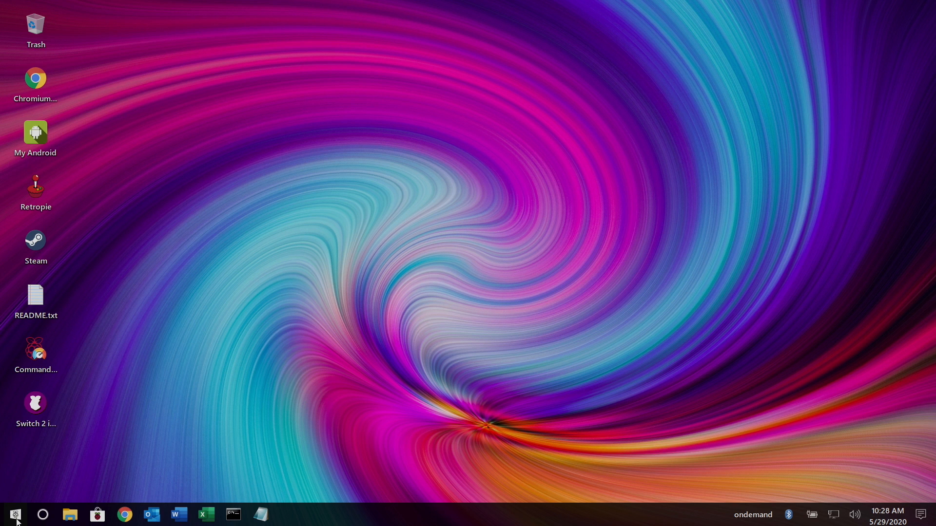
- Launch Chromium Media Edition from Multimedia and enter netflix in the address bar
{"action": "left_click", "coordinate": [15, 514]}
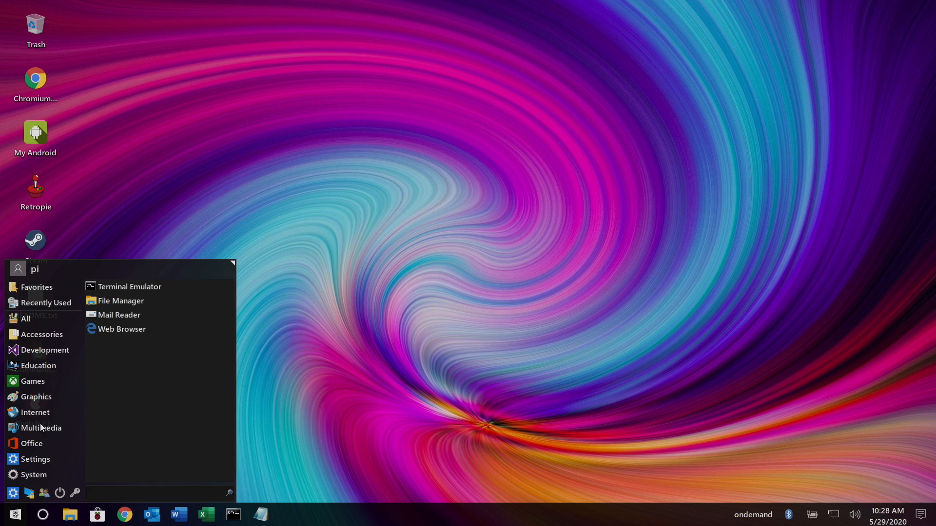
{"action": "left_click", "coordinate": [35, 412]}
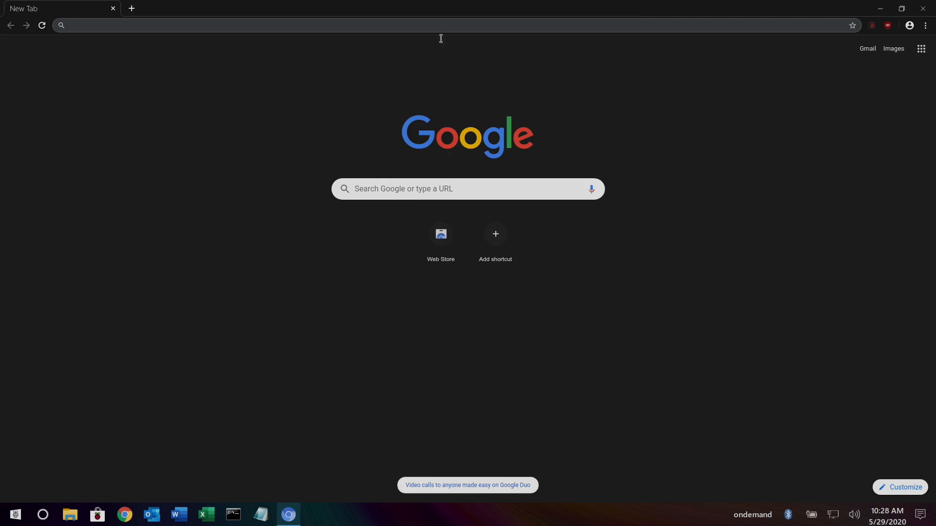
{"action": "type", "text": "netflix"}
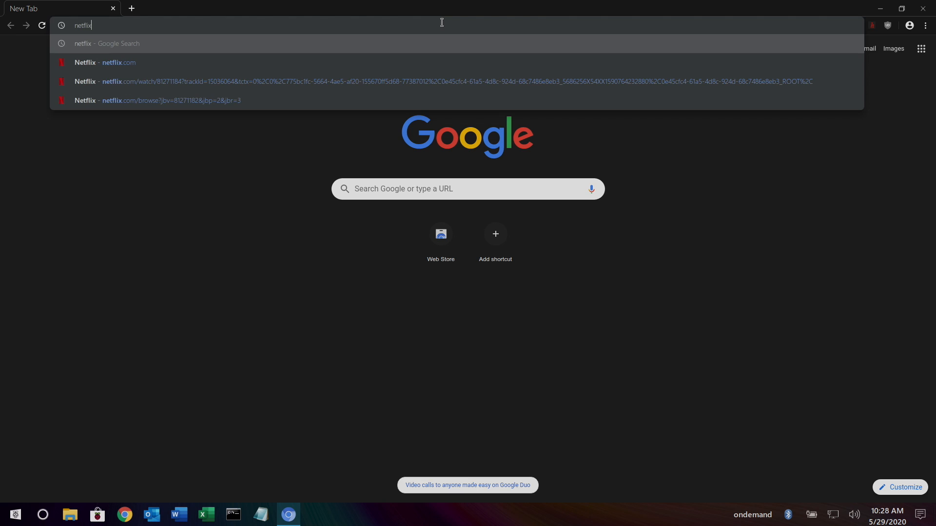
- On netflix.com, play The Universe: Ancient Mysteries Solved from Trending Now, then close the browser
{"action": "left_click", "coordinate": [107, 43]}
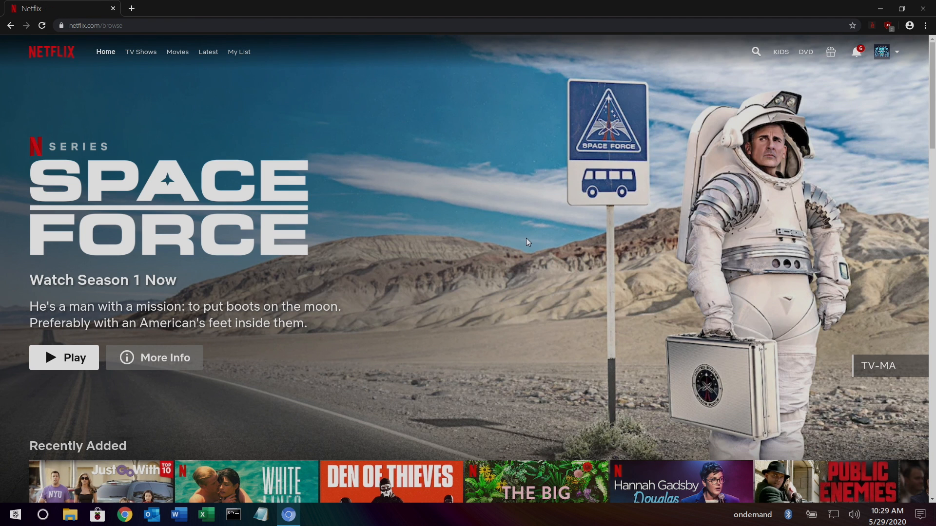
{"action": "scroll", "scroll_direction": "down", "scroll_amount": 3}
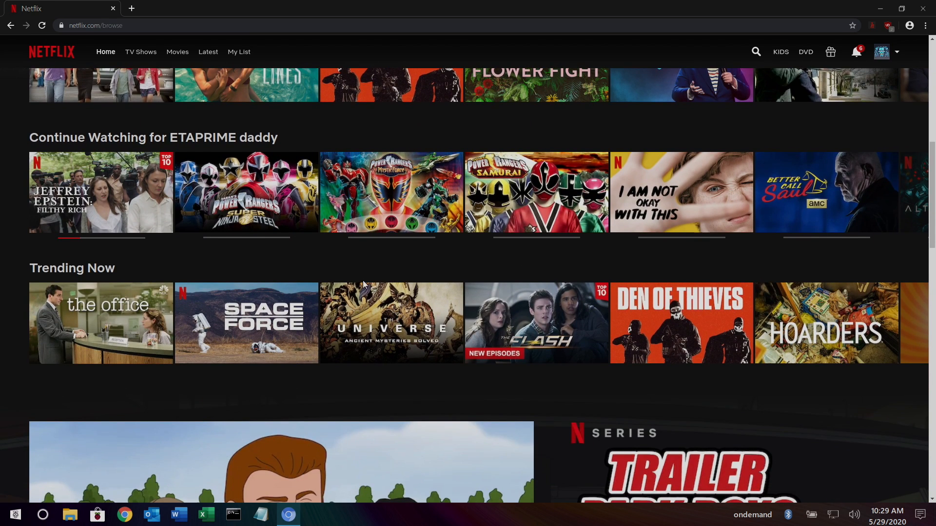
{"action": "scroll", "scroll_direction": "down", "scroll_amount": 3}
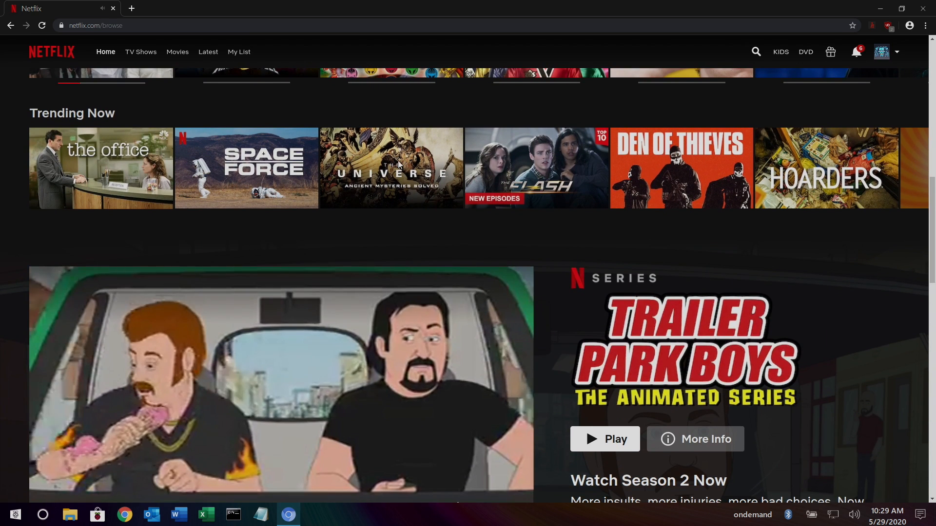
{"action": "left_click", "coordinate": [398, 164]}
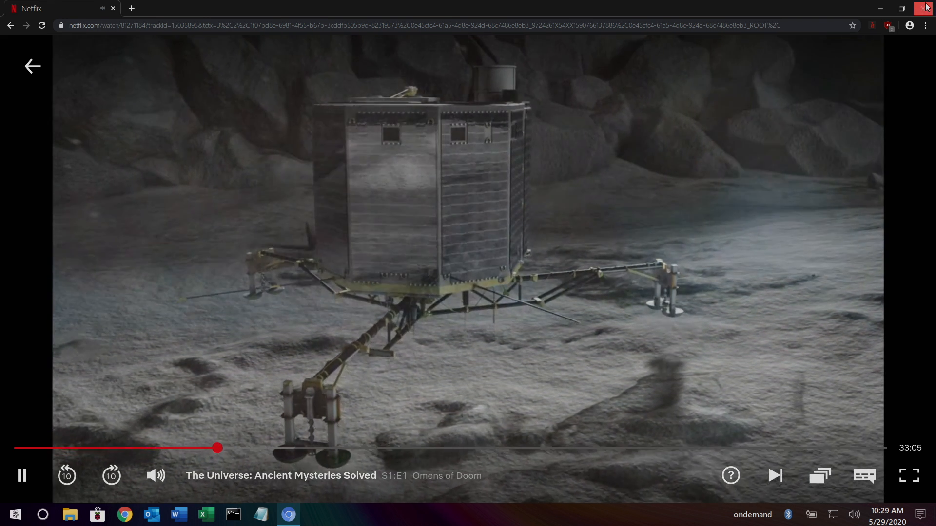
{"action": "left_click", "coordinate": [927, 6]}
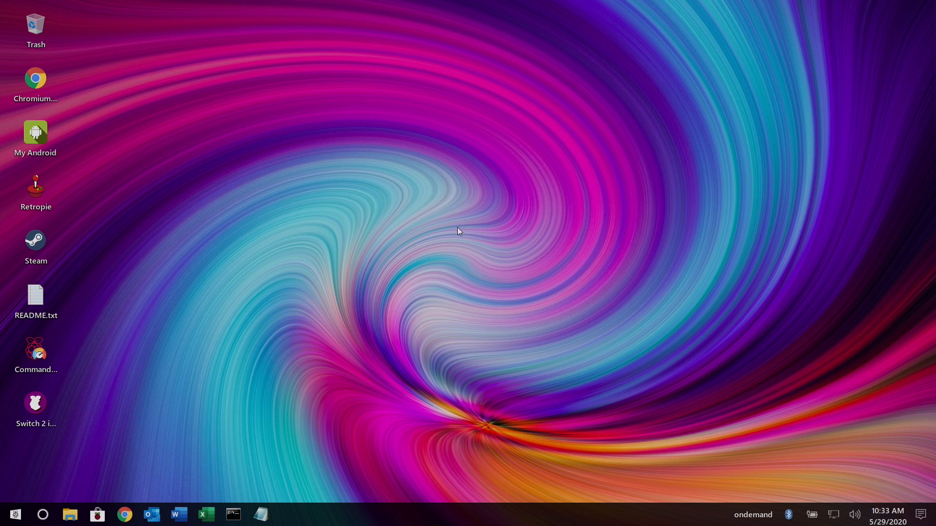
{"action": "mouse_move", "coordinate": [36, 404]}
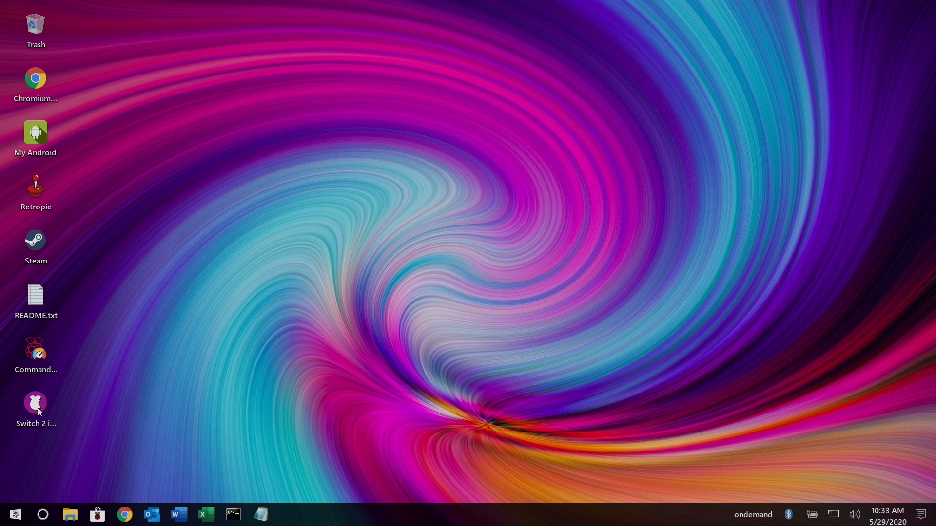
- Run Switch 2 iRaspbian from the desktop and confirm the restart in the terminal
{"action": "double_click", "coordinate": [36, 404]}
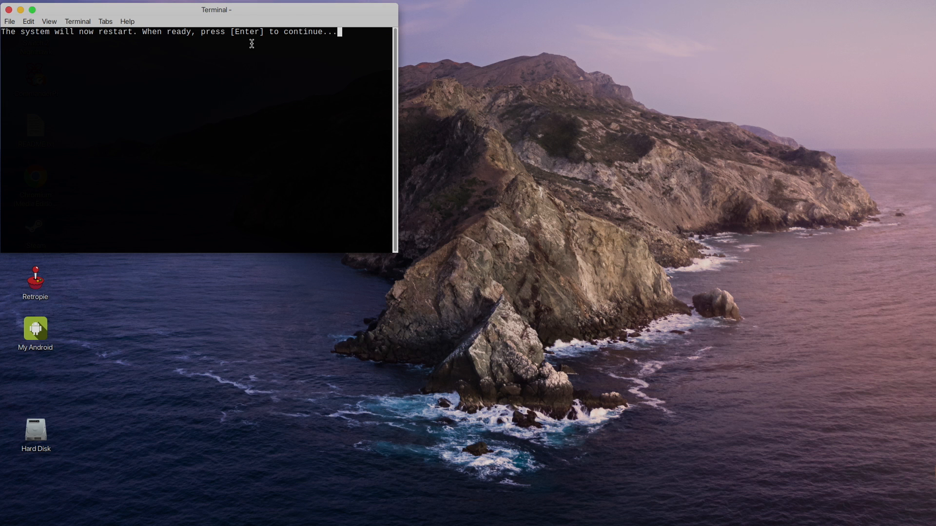
{"action": "key", "text": "Return"}
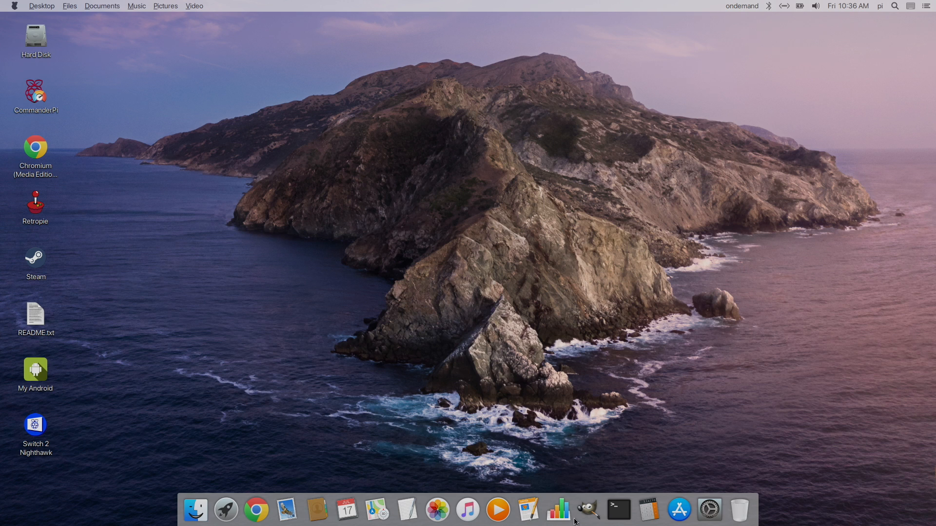
{"action": "mouse_move", "coordinate": [700, 323]}
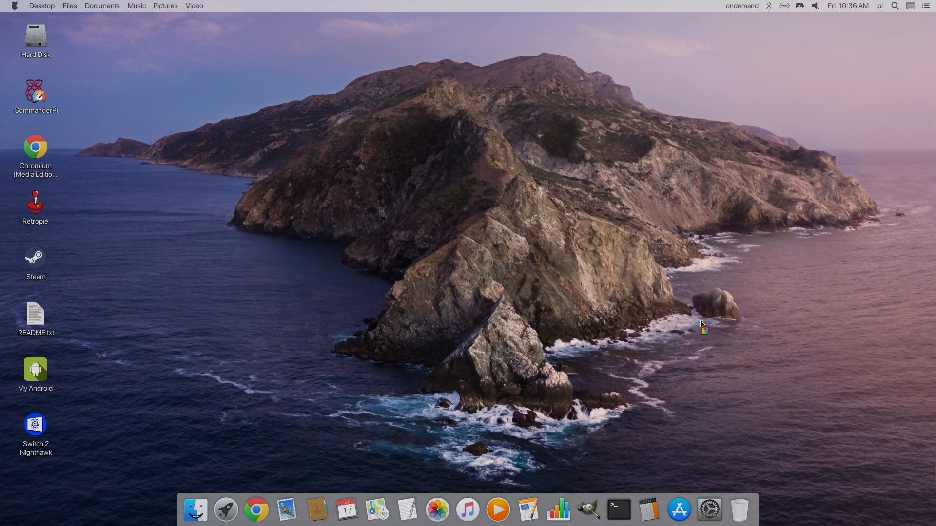
{"action": "left_click", "coordinate": [592, 511]}
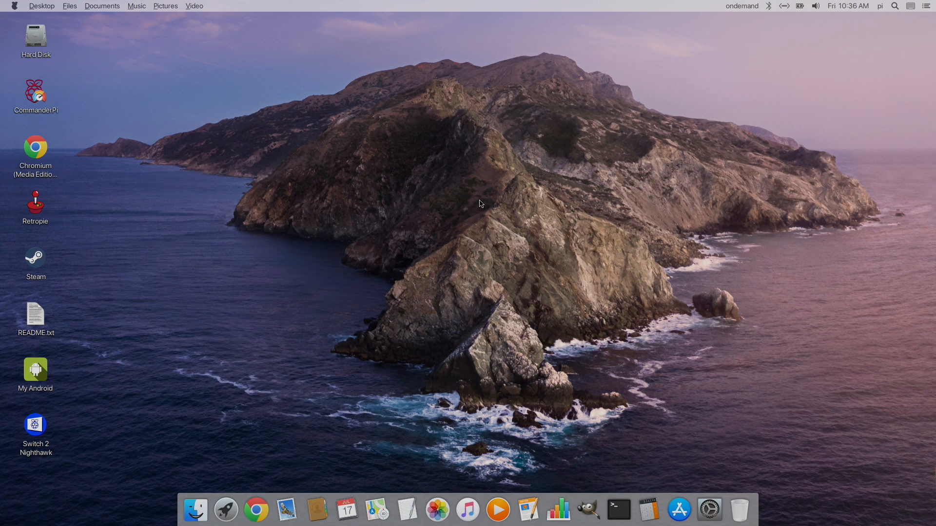
{"action": "mouse_move", "coordinate": [560, 512]}
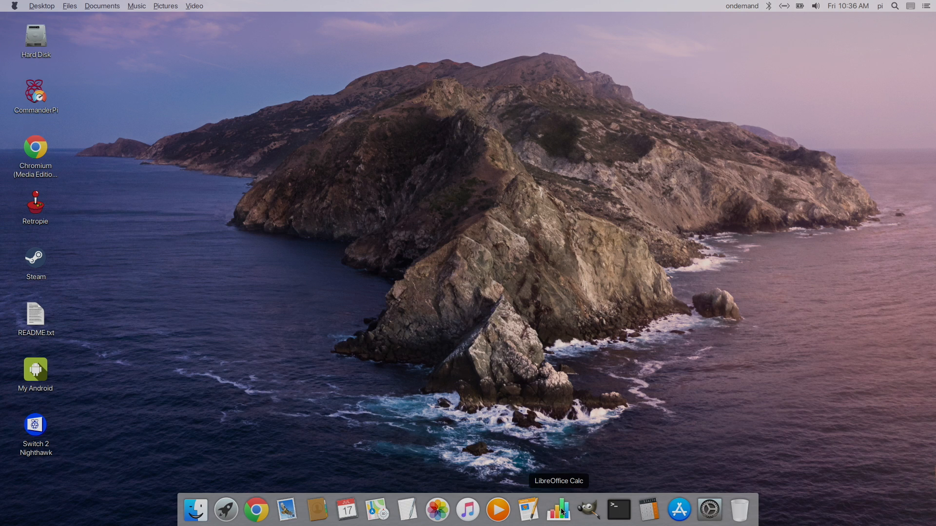
{"action": "mouse_move", "coordinate": [569, 517]}
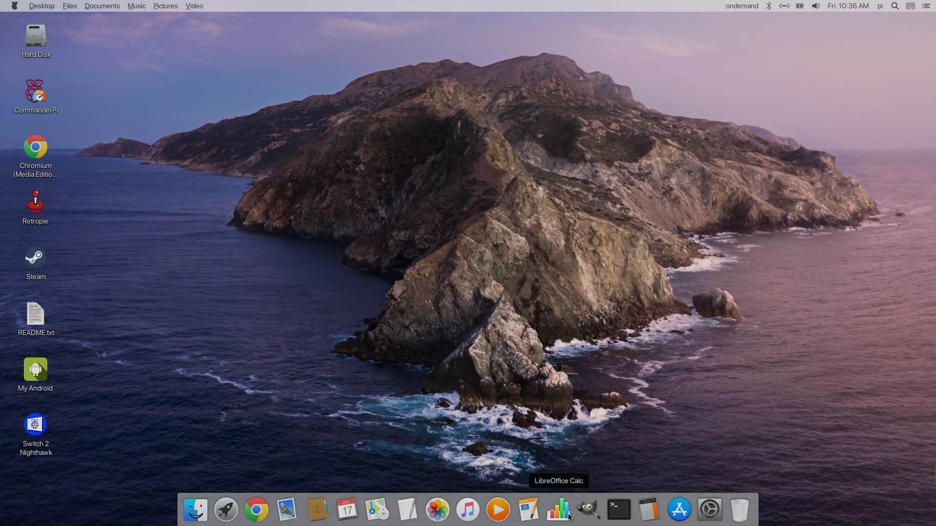
{"action": "left_click", "coordinate": [566, 515]}
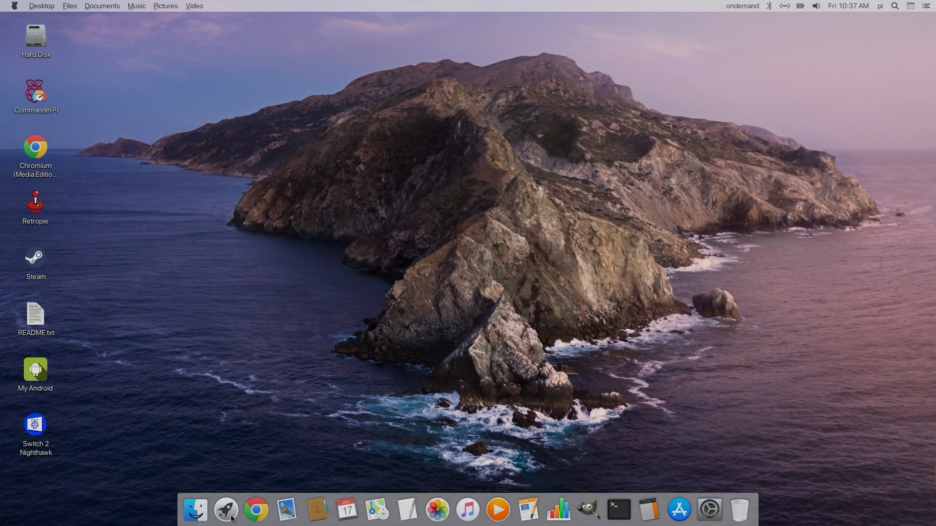
- Launch Cursed Castilla from the Games category of the AppLauncher
{"action": "left_click", "coordinate": [227, 509]}
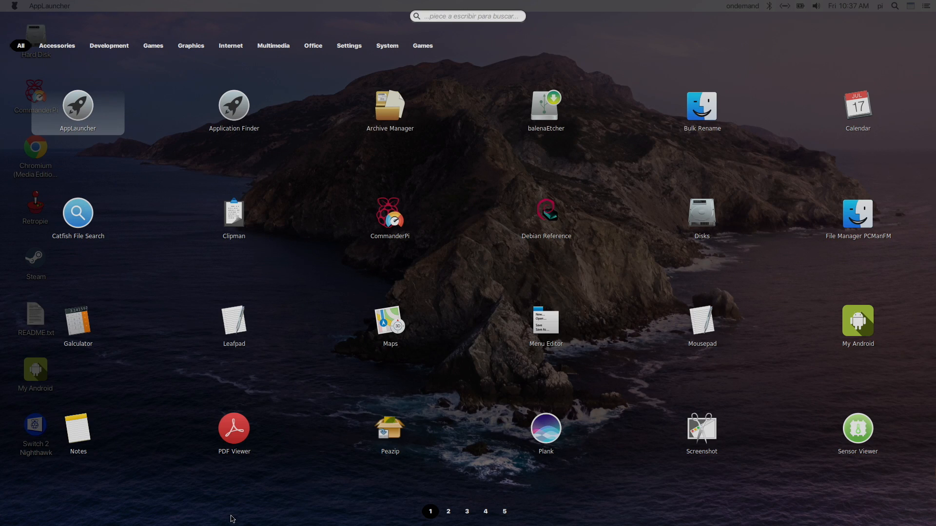
{"action": "mouse_move", "coordinate": [397, 351]}
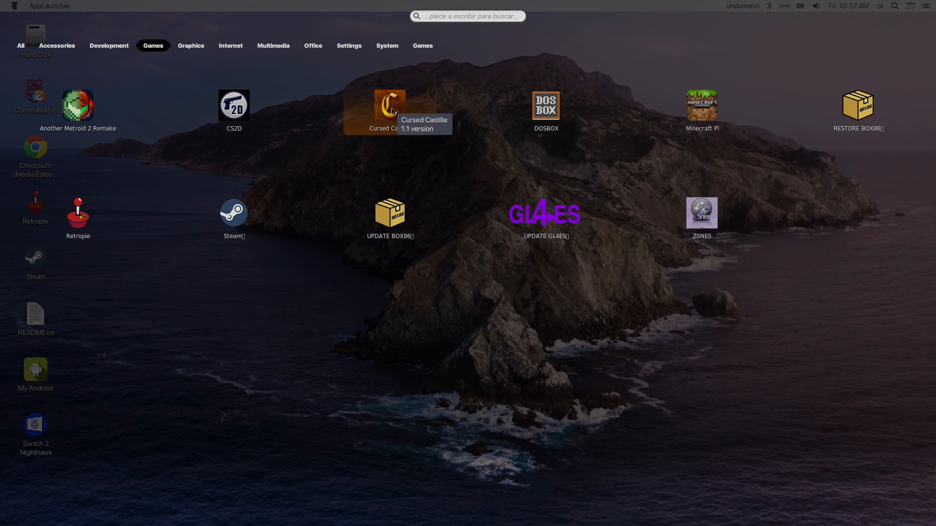
{"action": "left_click", "coordinate": [390, 106]}
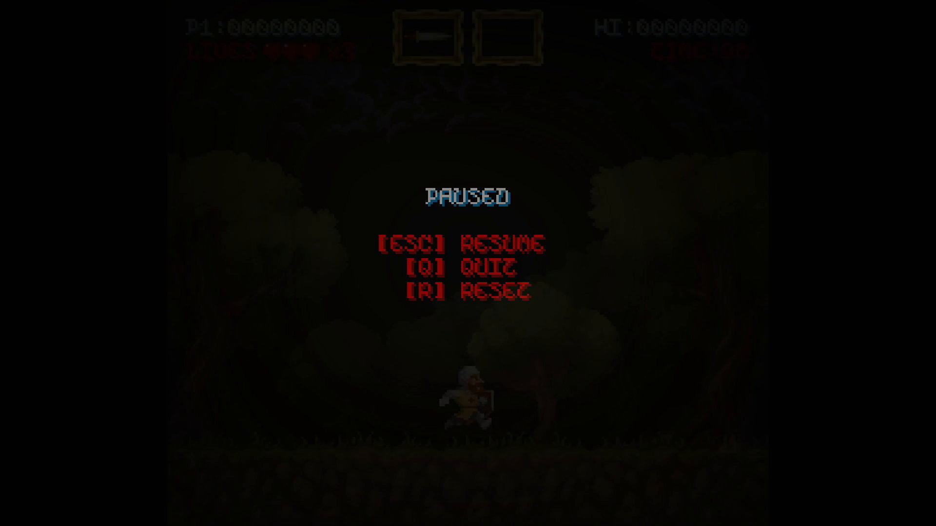
- Resume Cursed Castilla, play the stone-arch level to 890 points, then quit to the desktop
{"action": "key", "text": "Escape"}
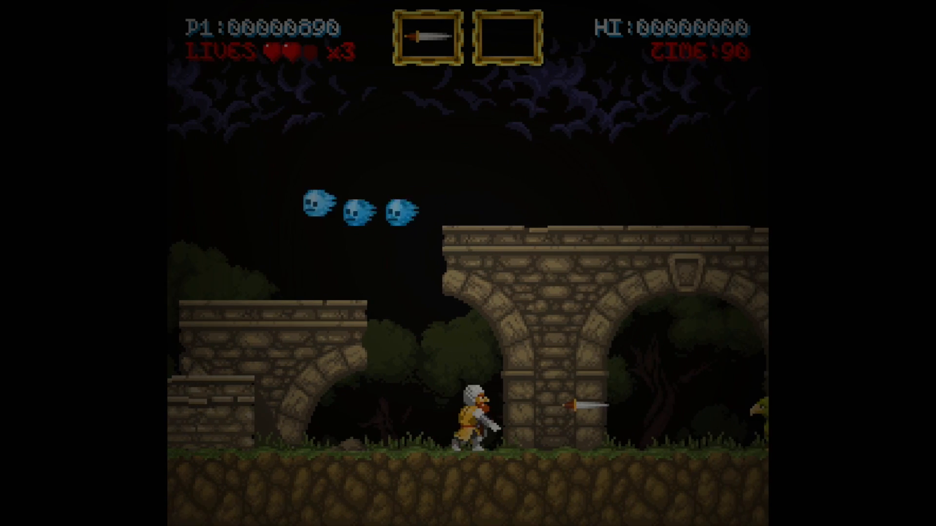
{"action": "key", "text": "Right"}
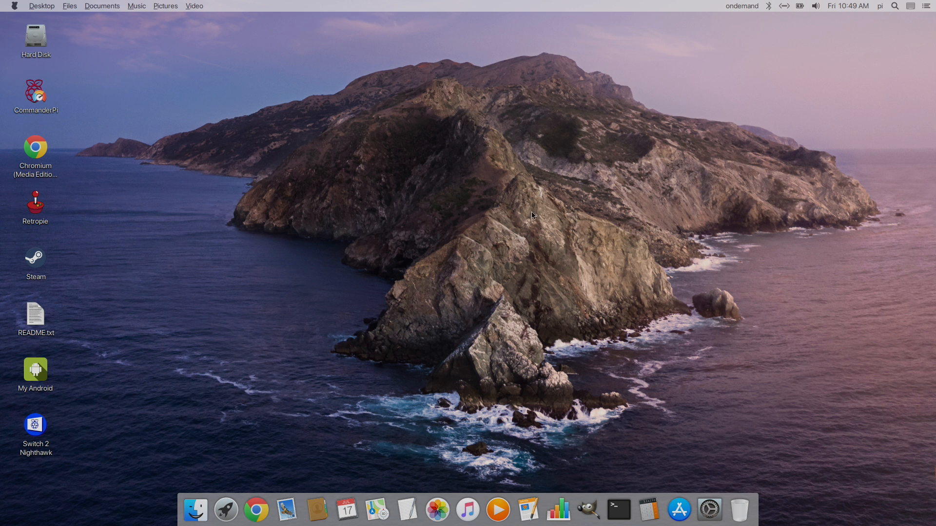
{"action": "mouse_move", "coordinate": [448, 196]}
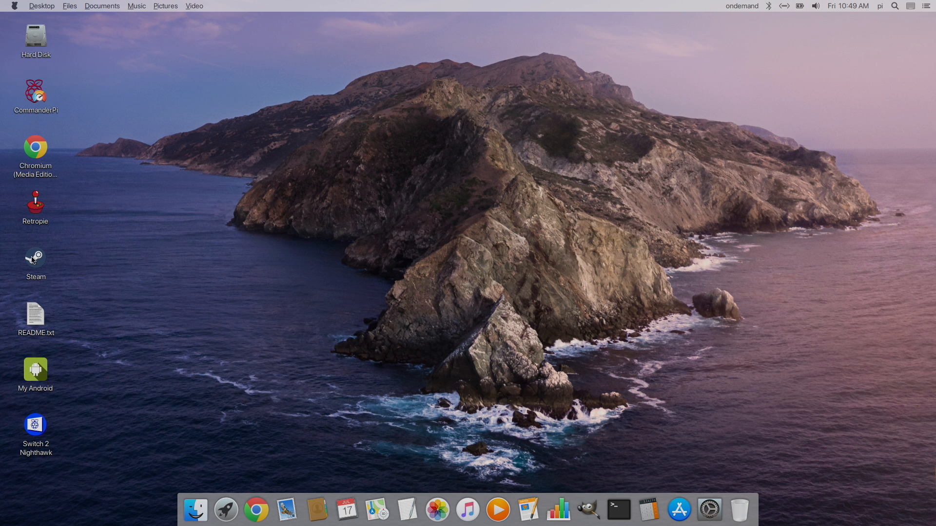
{"action": "left_click", "coordinate": [15, 6]}
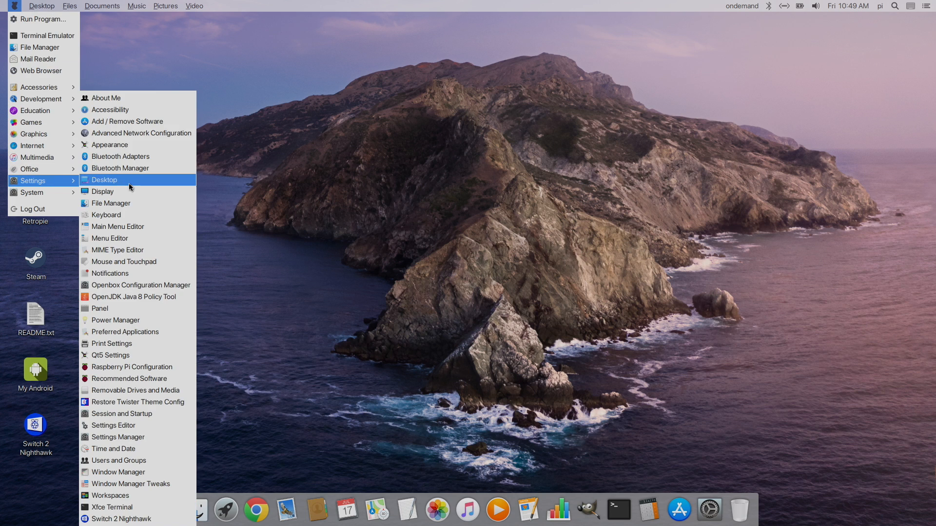
{"action": "left_click", "coordinate": [103, 191]}
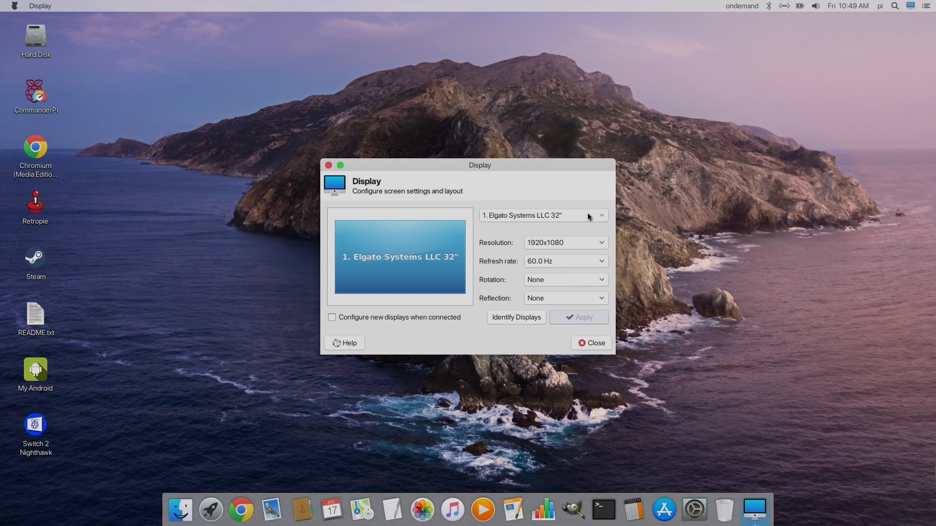
{"action": "left_click", "coordinate": [565, 242]}
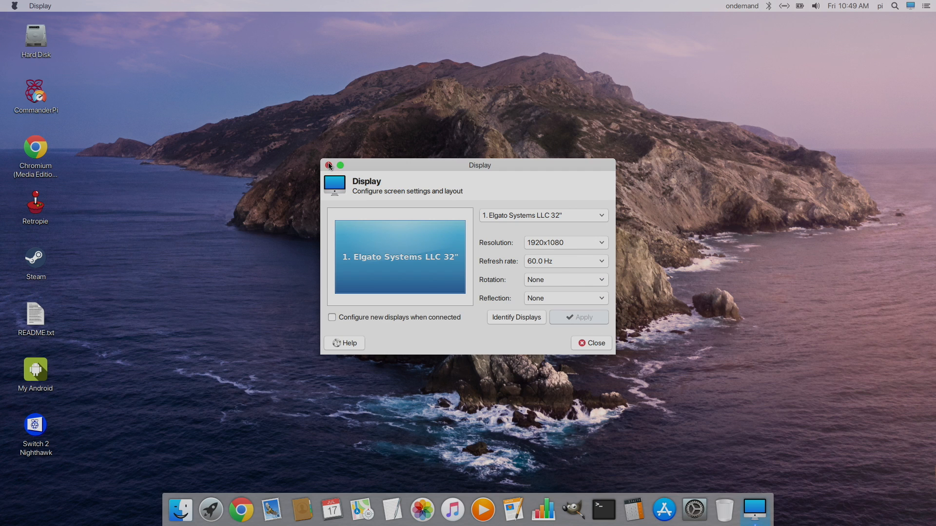
{"action": "left_click", "coordinate": [327, 166]}
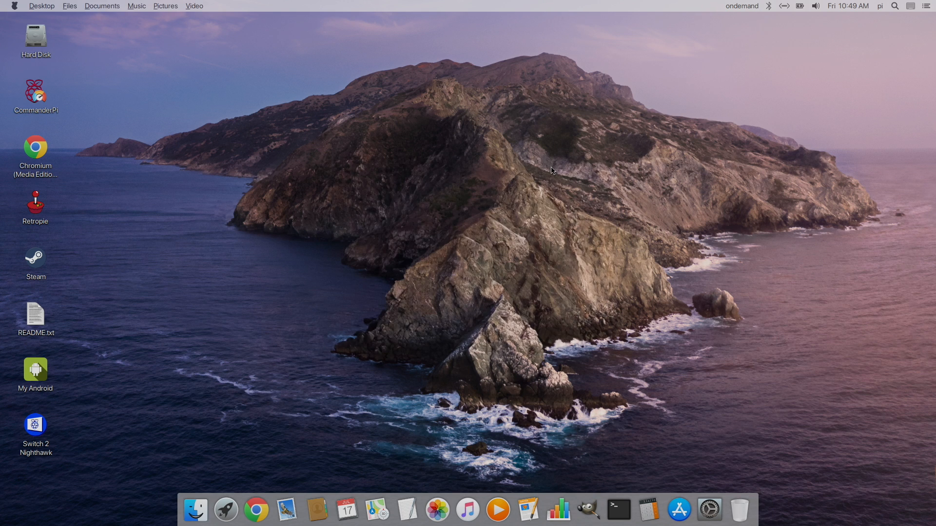
{"action": "mouse_move", "coordinate": [491, 223]}
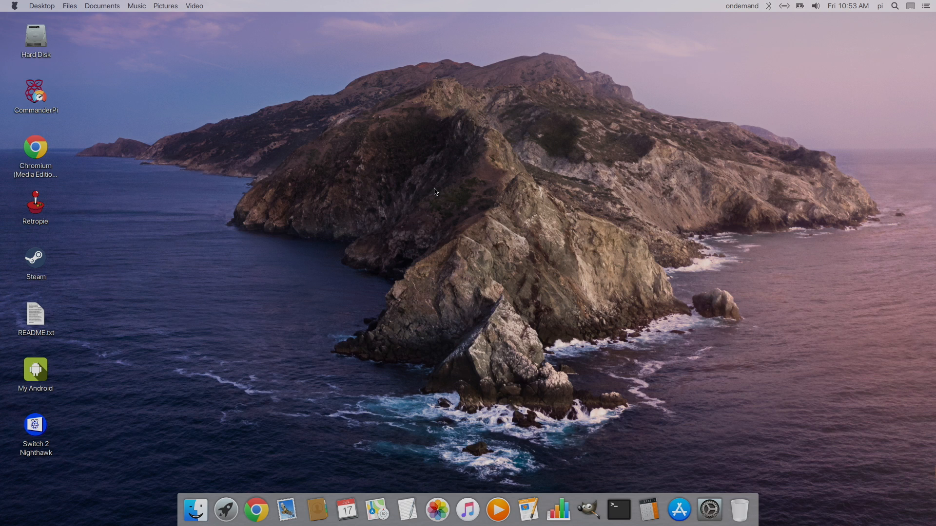
{"action": "mouse_move", "coordinate": [403, 224]}
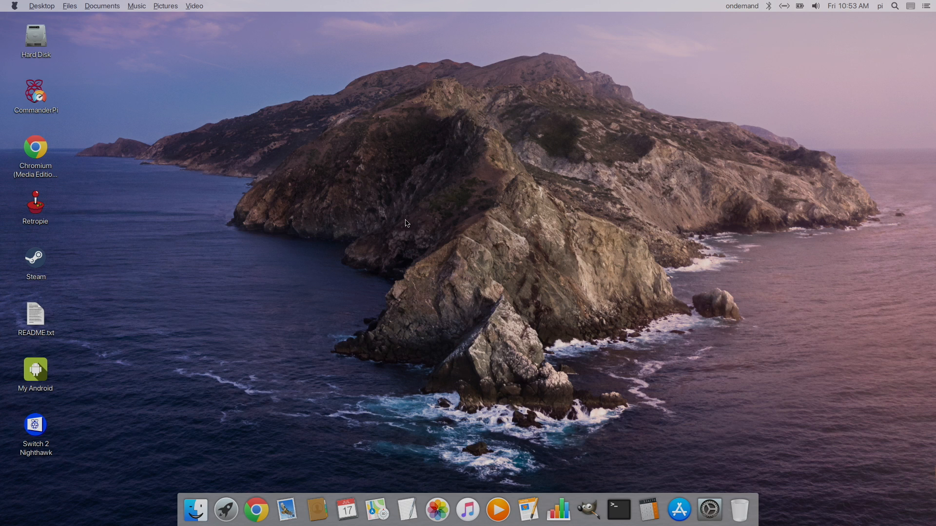
{"action": "mouse_move", "coordinate": [351, 269]}
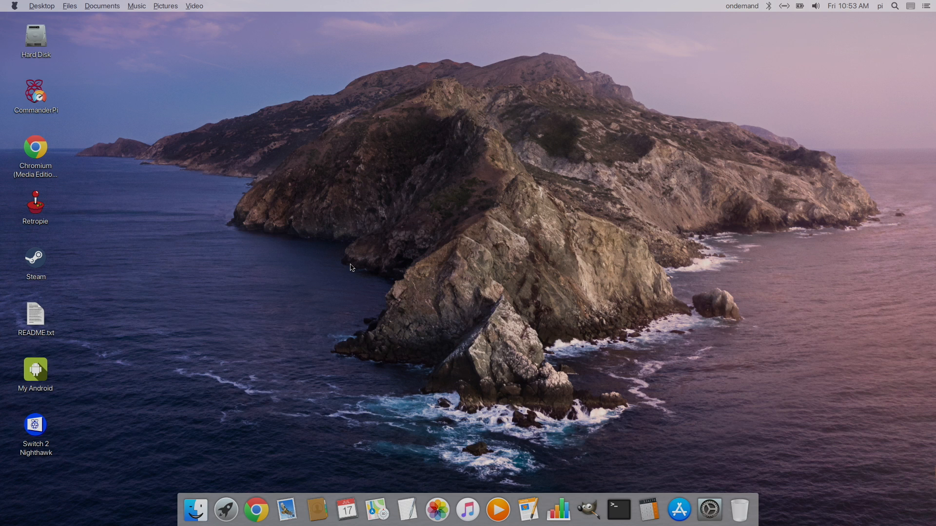
{"action": "mouse_move", "coordinate": [8, 437]}
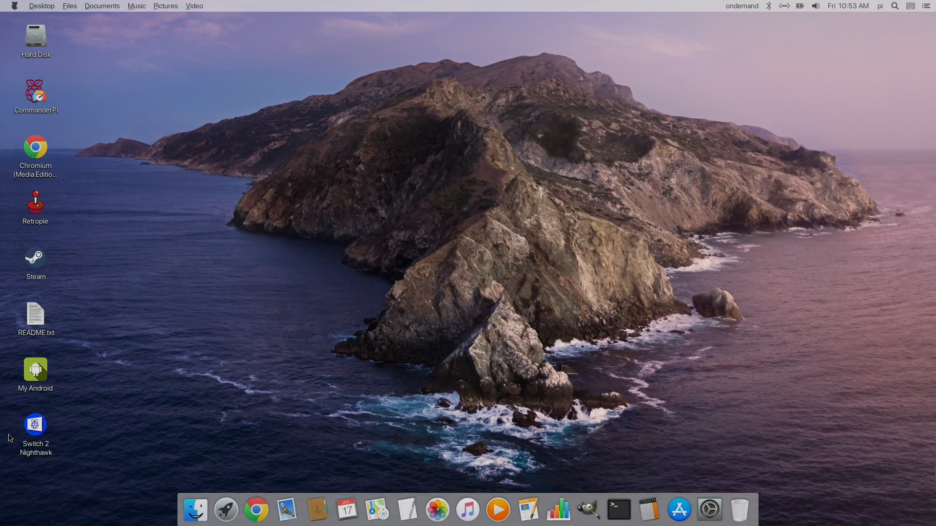
- Run the Switch 2 Nighthawk shortcut to restore the Windows-style swirl desktop
{"action": "double_click", "coordinate": [35, 424]}
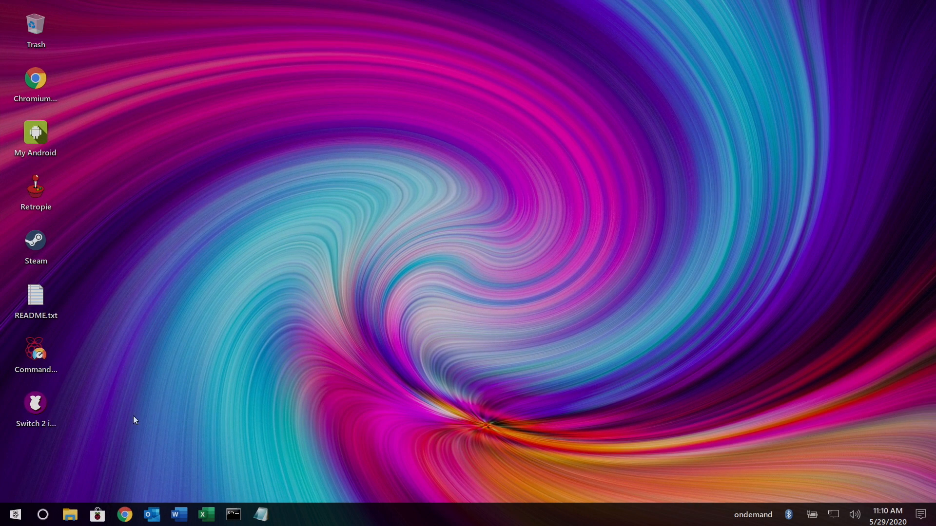
- Launch the ZSNES emulator from the Start menu's Games category
{"action": "left_click", "coordinate": [14, 514]}
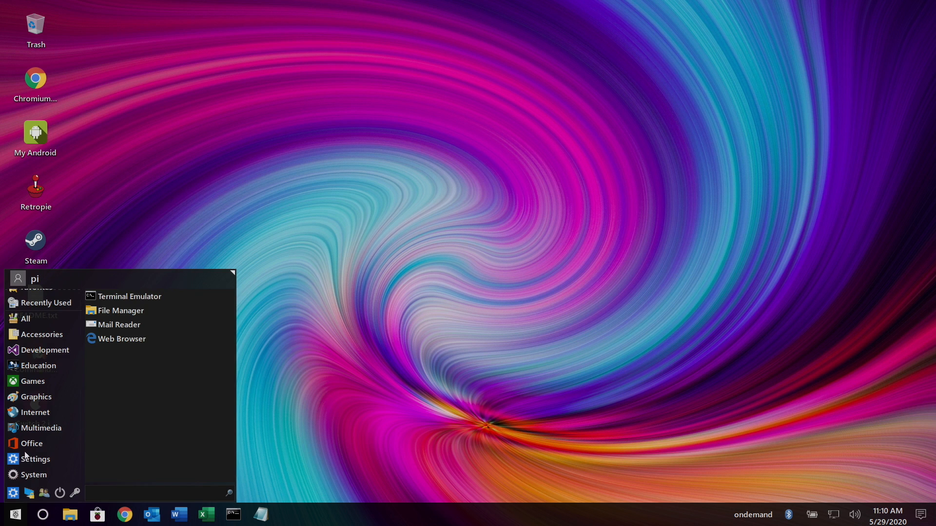
{"action": "left_click", "coordinate": [33, 381]}
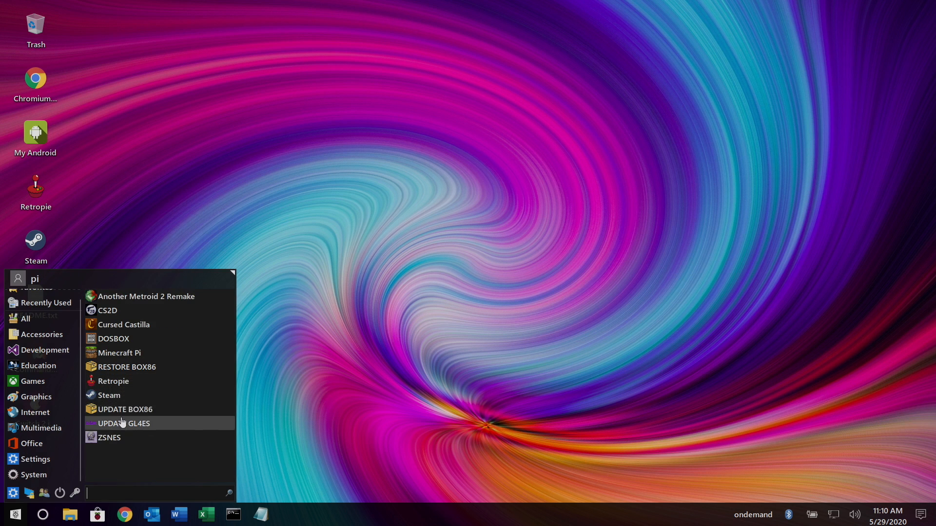
{"action": "left_click", "coordinate": [109, 438]}
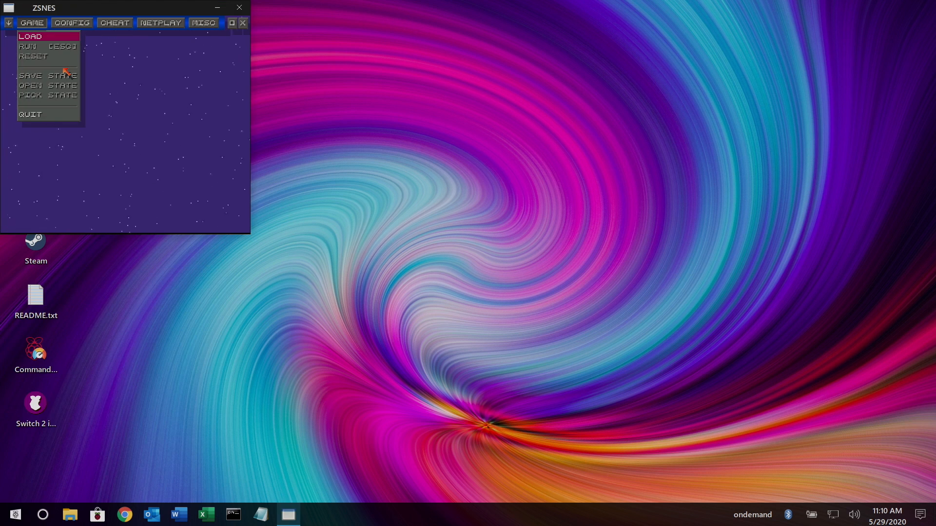
{"action": "mouse_move", "coordinate": [181, 11]}
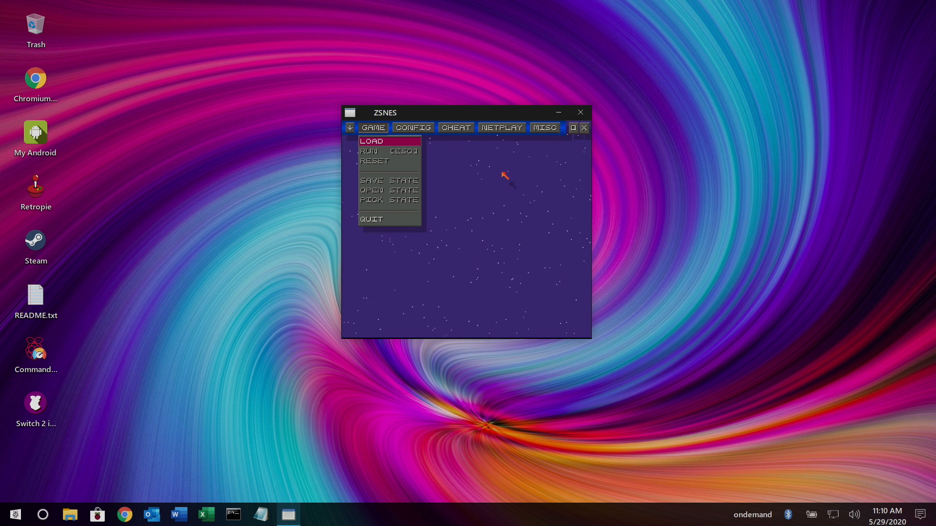
{"action": "mouse_move", "coordinate": [464, 187]}
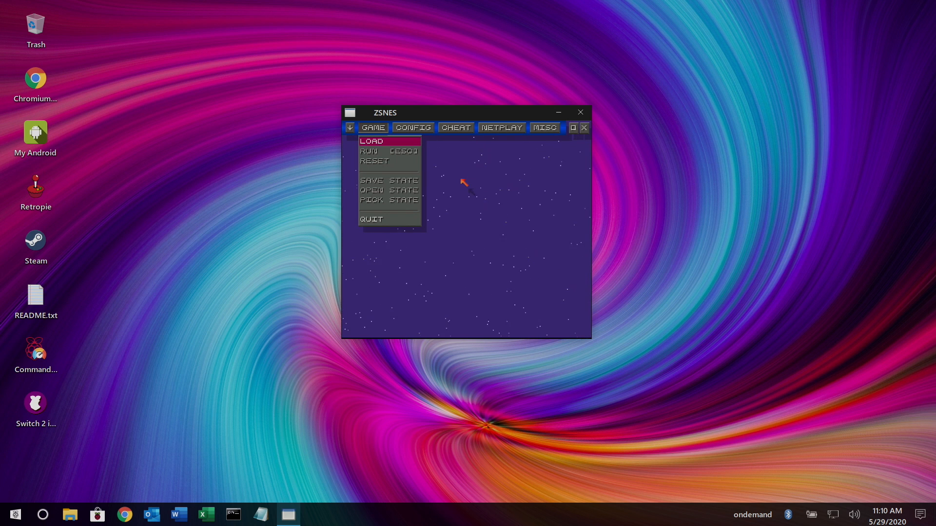
{"action": "mouse_move", "coordinate": [577, 142]}
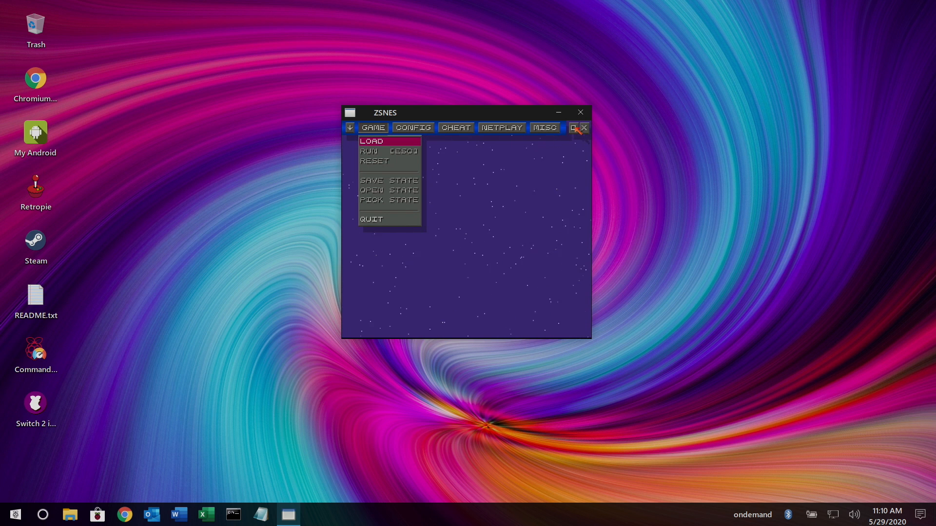
- In the Load Game browser, navigate up from the zsnes folder into Documents to load the Hagane ROM
{"action": "left_click", "coordinate": [374, 141]}
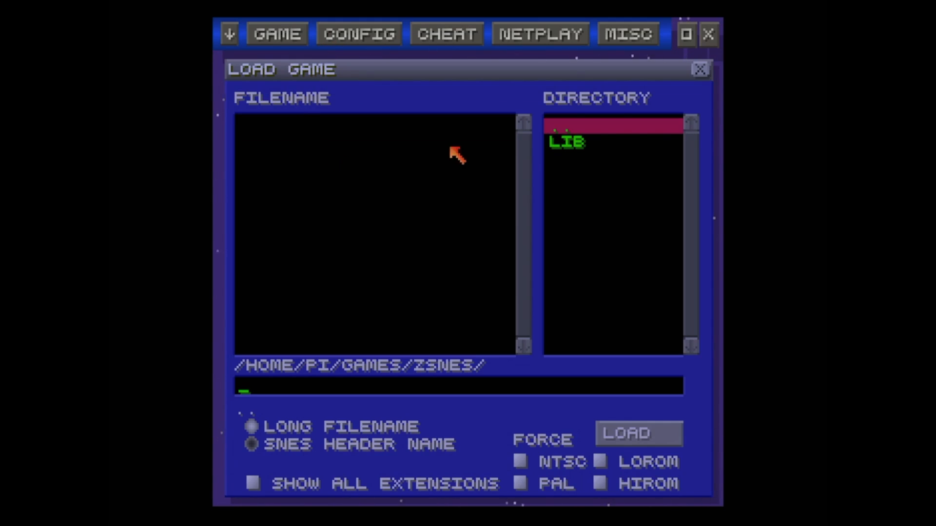
{"action": "double_click", "coordinate": [569, 127]}
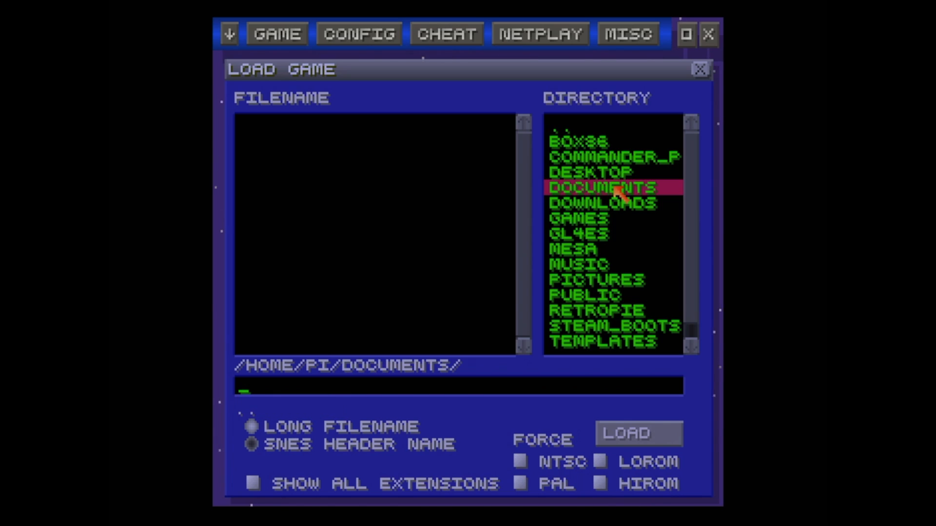
{"action": "double_click", "coordinate": [607, 188]}
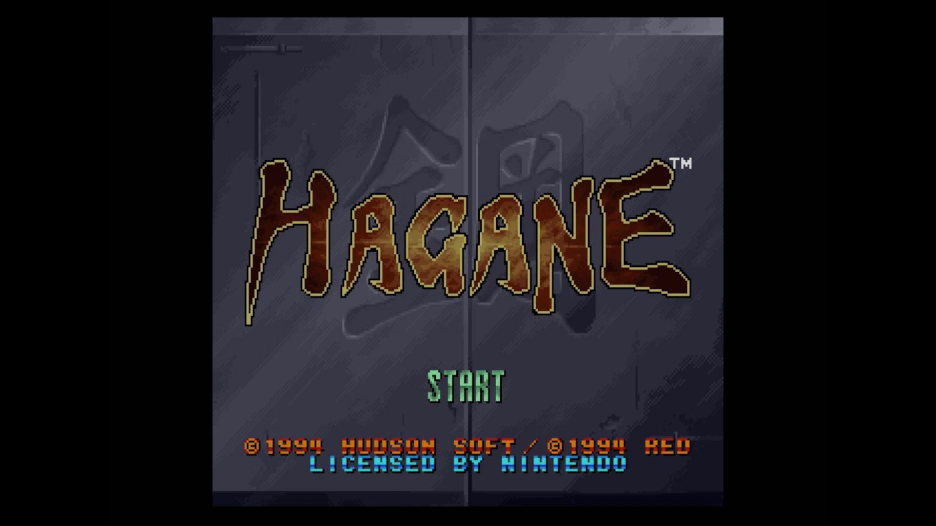
- Start Hagane from its title screen, play, then quit ZSNES to the desktop
{"action": "key", "text": "Enter"}
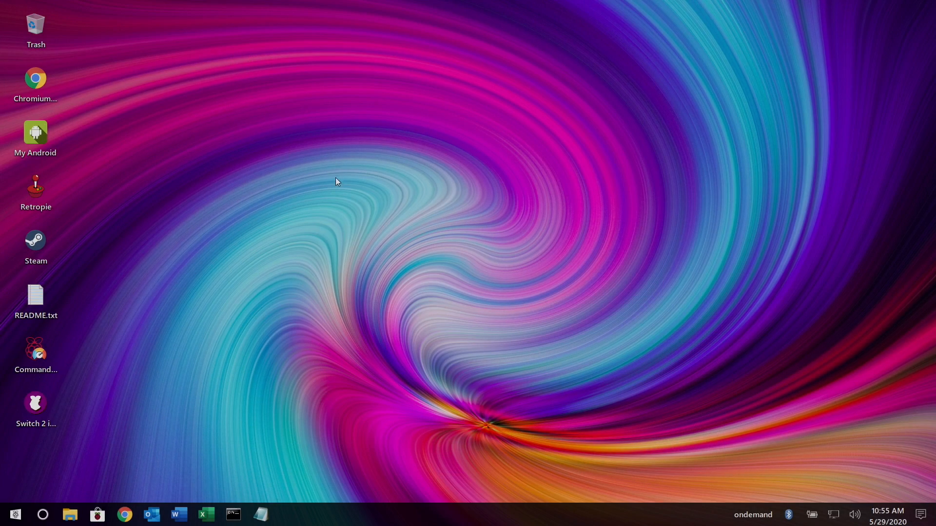
{"action": "mouse_move", "coordinate": [302, 183]}
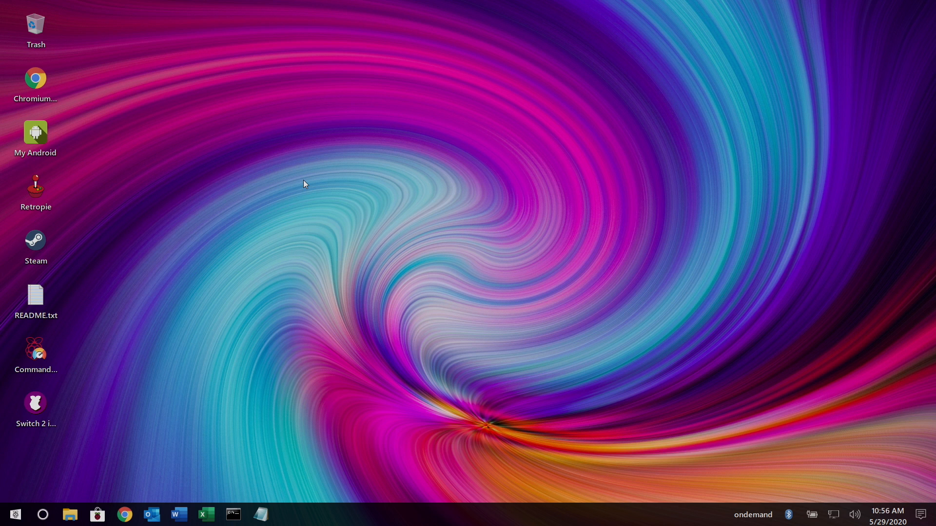
{"action": "mouse_move", "coordinate": [407, 109]}
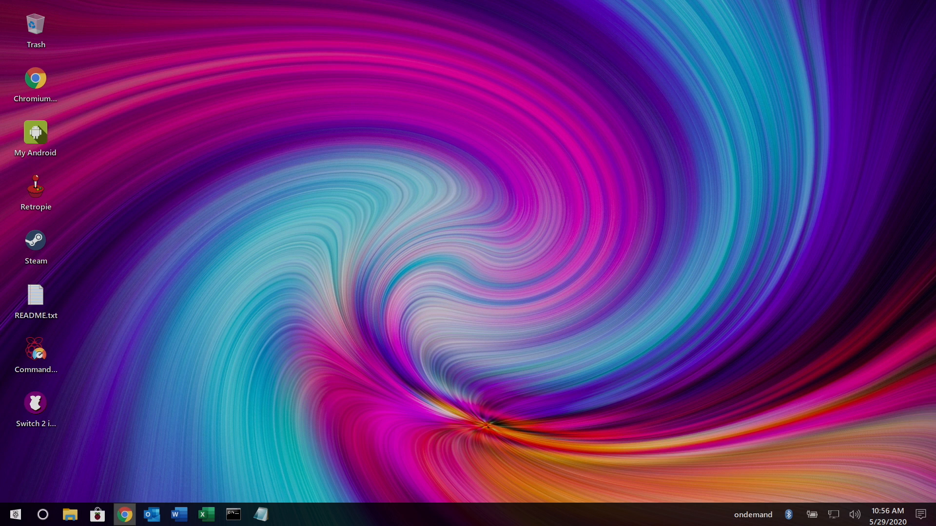
- Search 'per' in the Start menu and switch the CPU governor to performance mode
{"action": "left_click", "coordinate": [18, 515]}
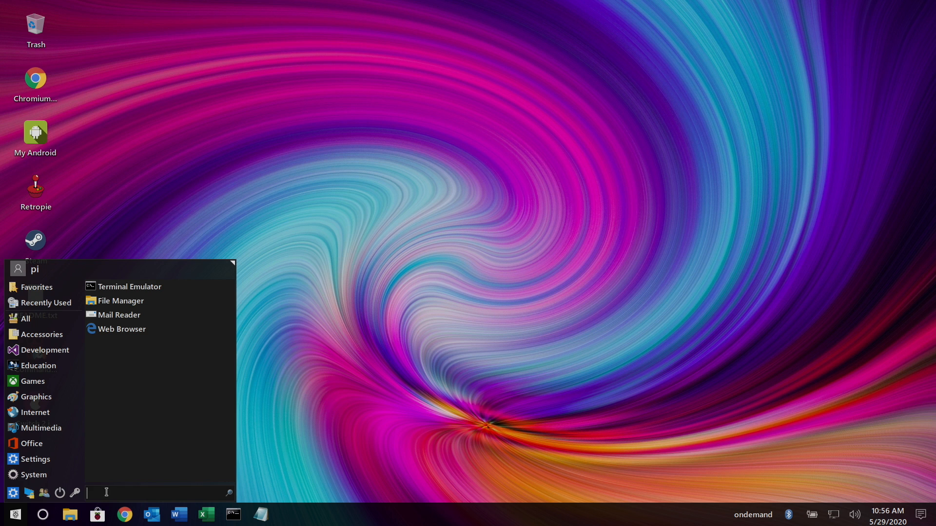
{"action": "type", "text": "per"}
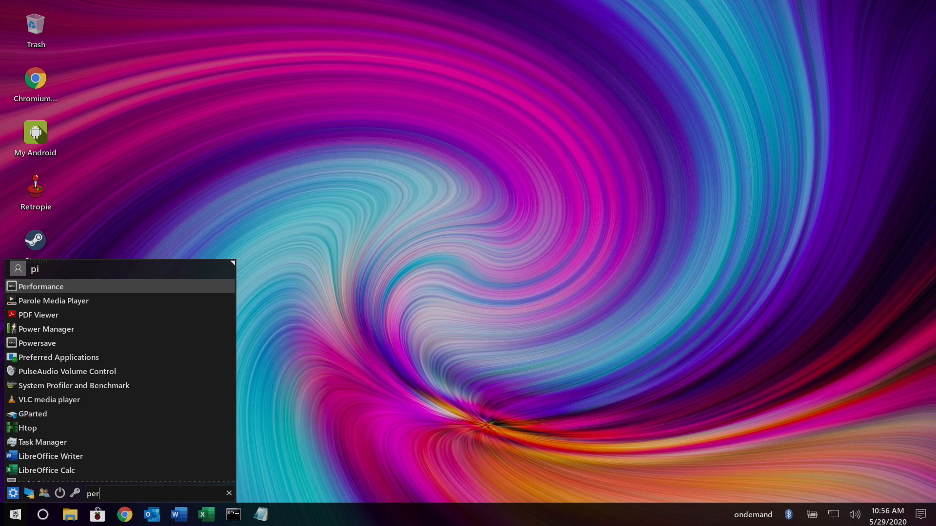
{"action": "mouse_move", "coordinate": [48, 287]}
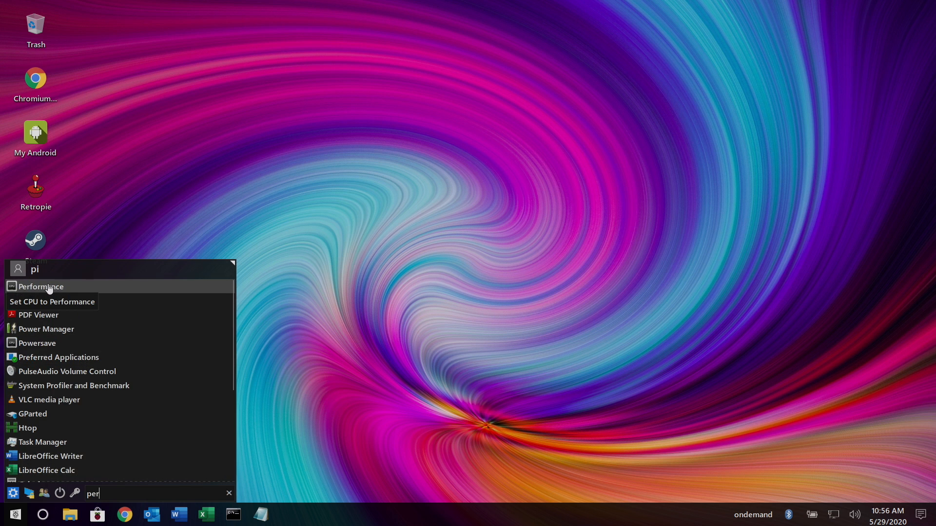
{"action": "left_click", "coordinate": [41, 286]}
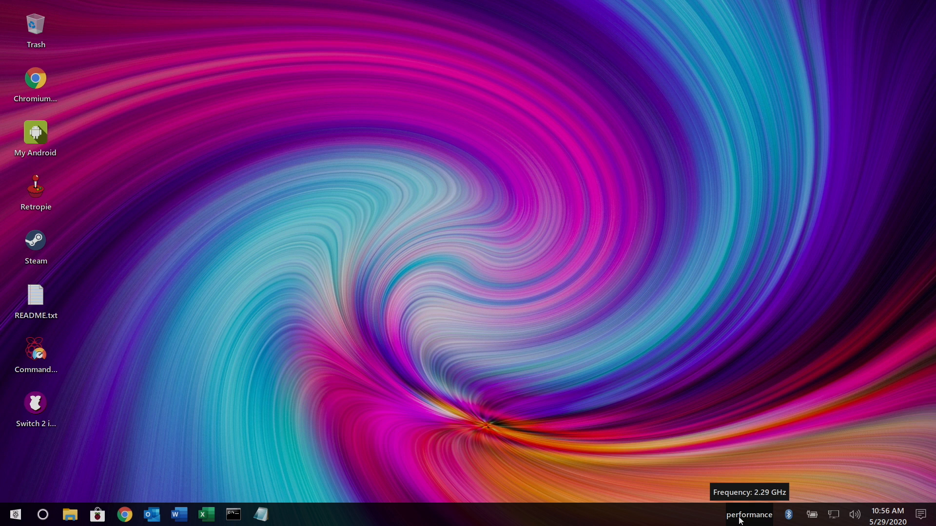
{"action": "mouse_move", "coordinate": [319, 261]}
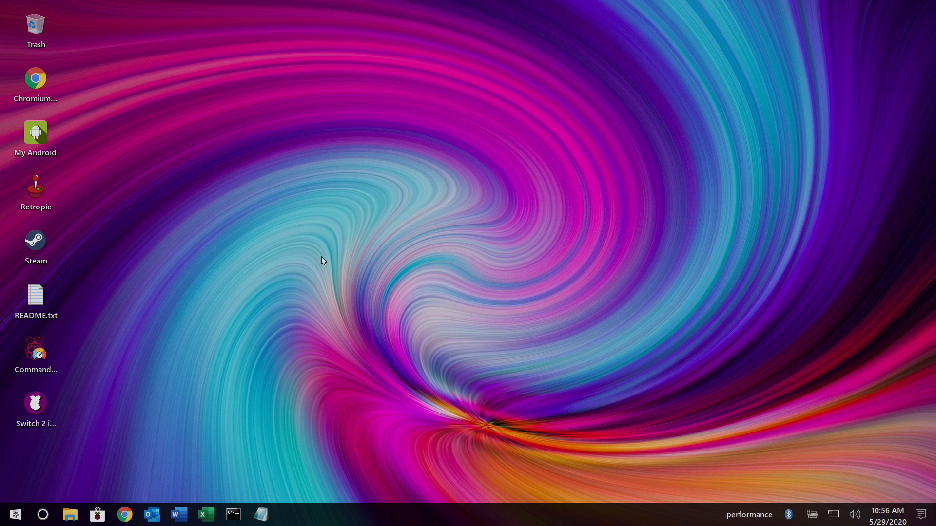
{"action": "mouse_move", "coordinate": [6, 482]}
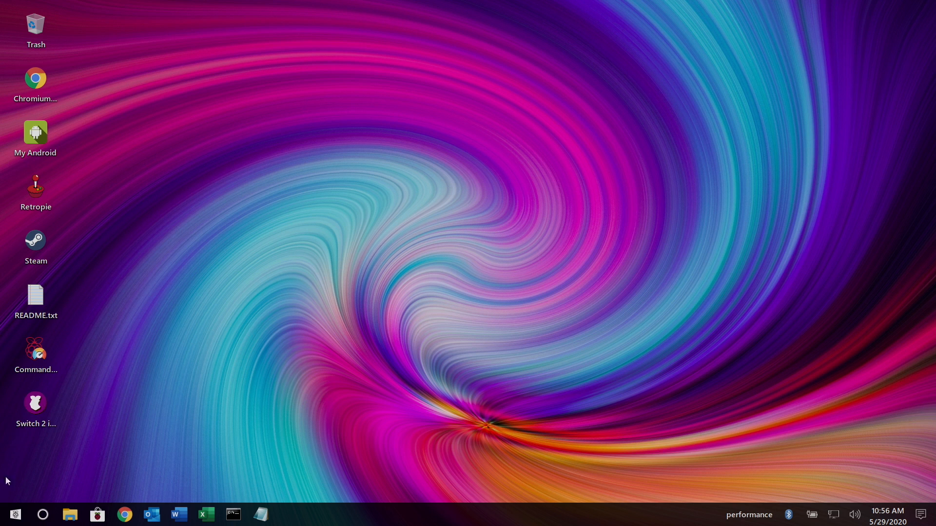
{"action": "left_click", "coordinate": [15, 514]}
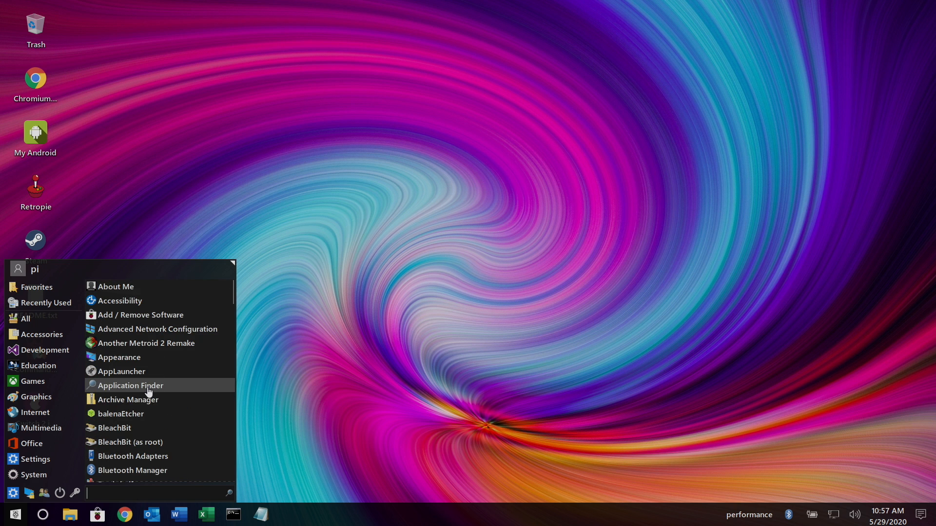
{"action": "scroll", "scroll_direction": "down", "scroll_amount": 3}
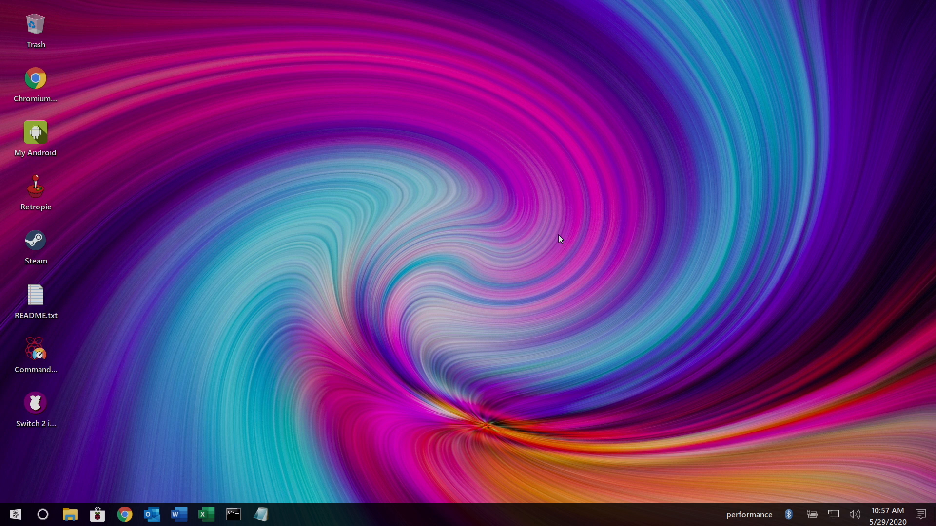
{"action": "mouse_move", "coordinate": [474, 189]}
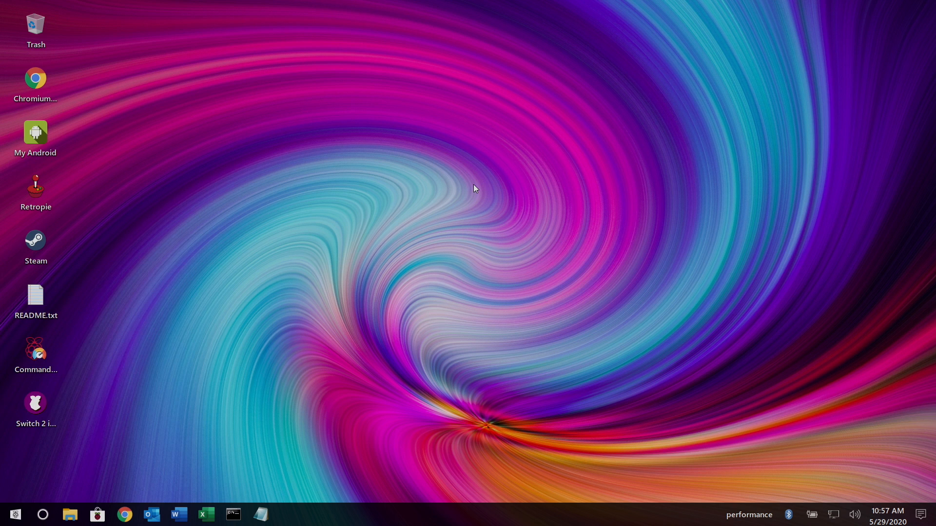